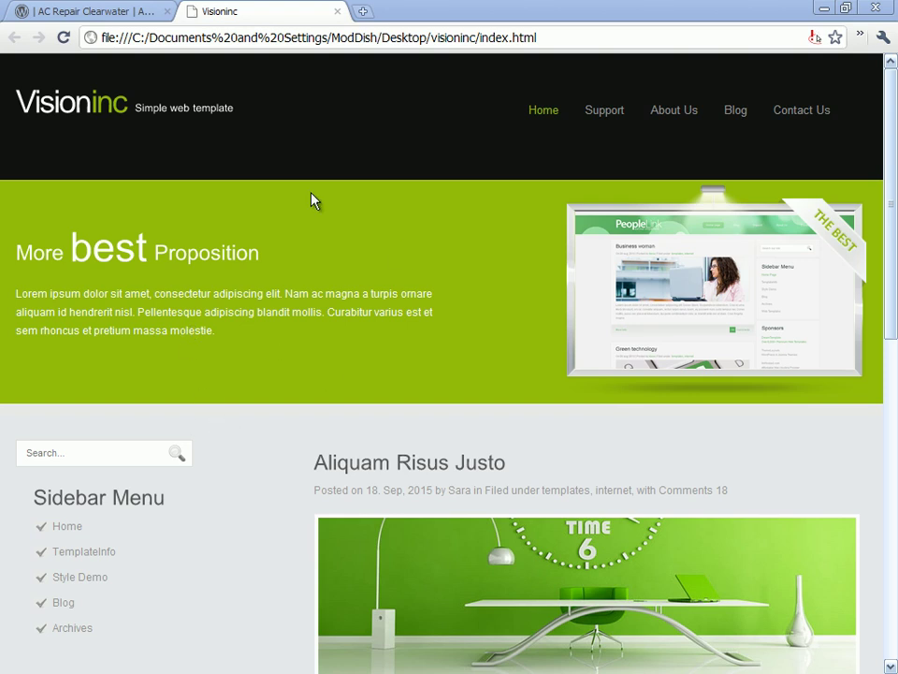
# View the Visioninc page source in Chrome and scroll through its markup.
pyautogui.scroll(-3)
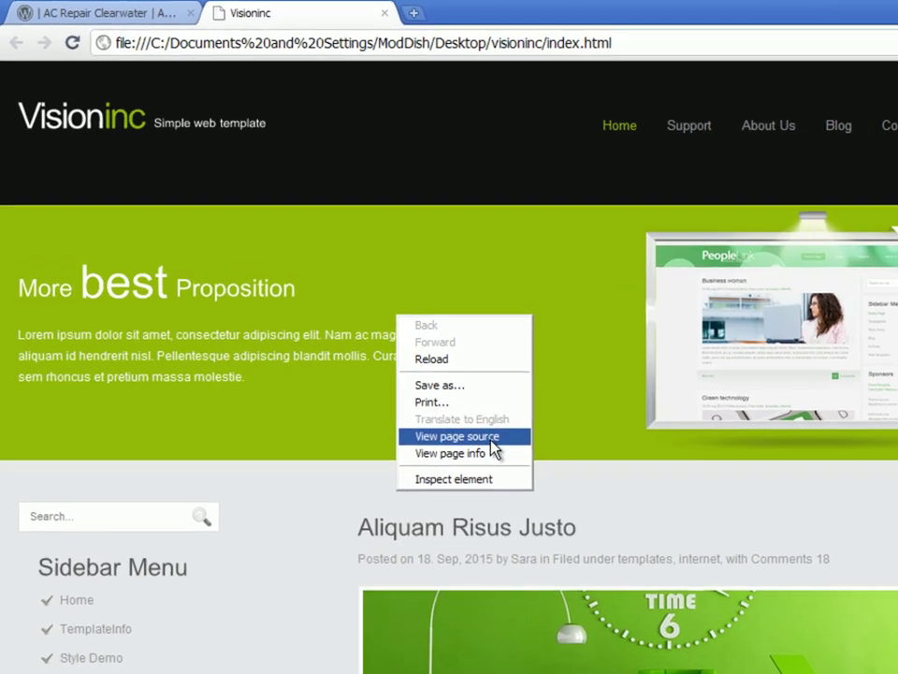
pyautogui.click(457, 436)
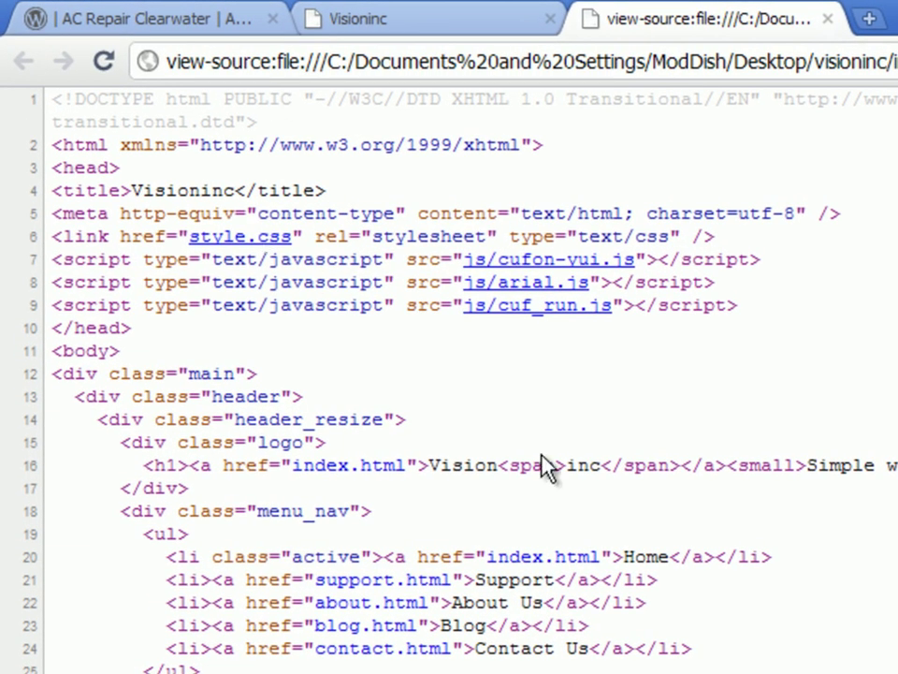
pyautogui.scroll(-3)
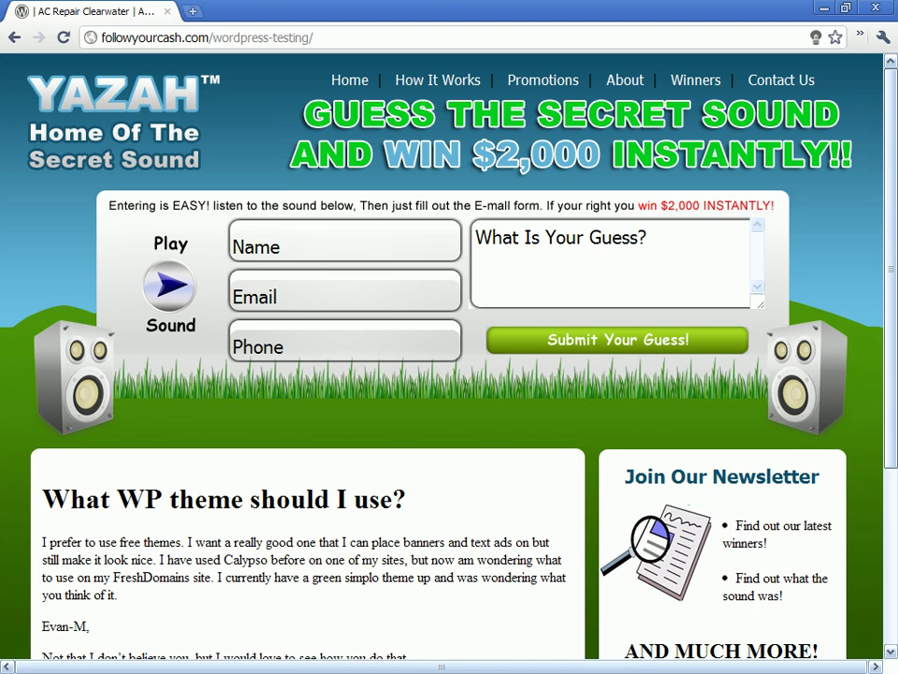
pyautogui.scroll(-3)
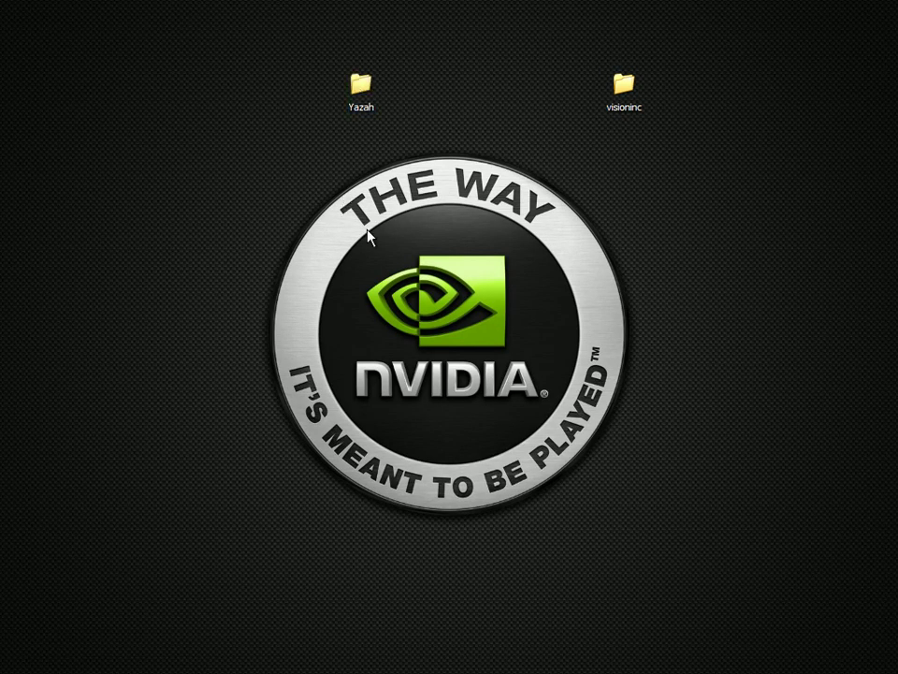
# Open the Yazah and visioninc folders, then open Yazah's style.css in WordPad.
pyautogui.doubleClick(359, 79)
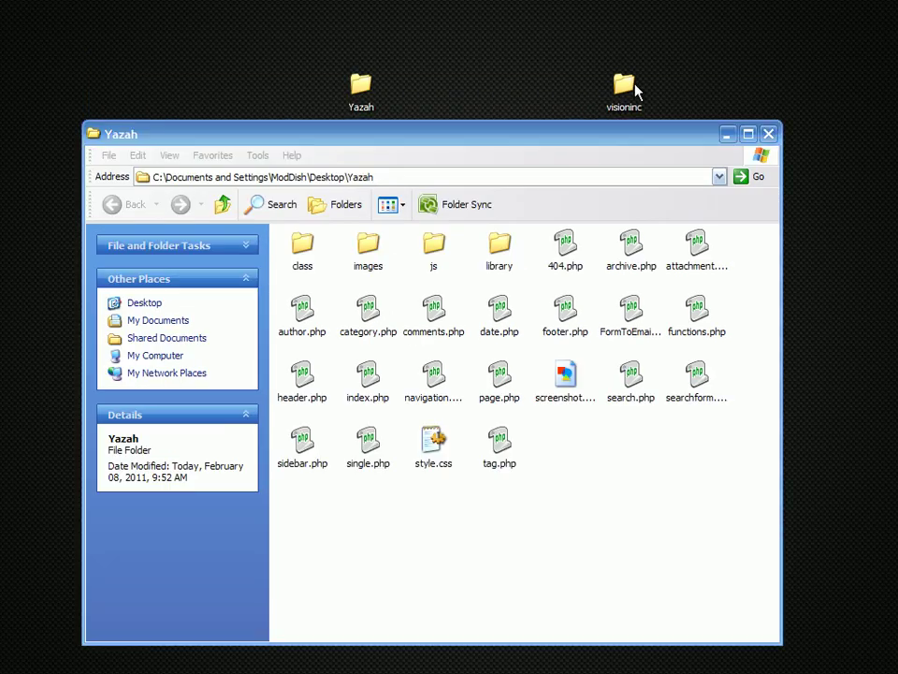
pyautogui.doubleClick(623, 84)
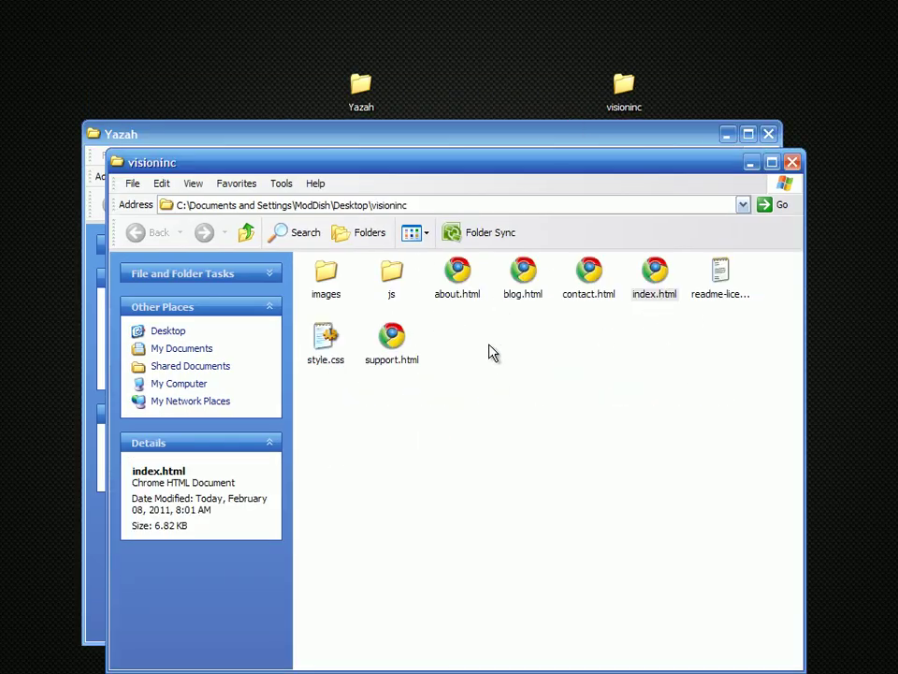
pyautogui.doubleClick(325, 333)
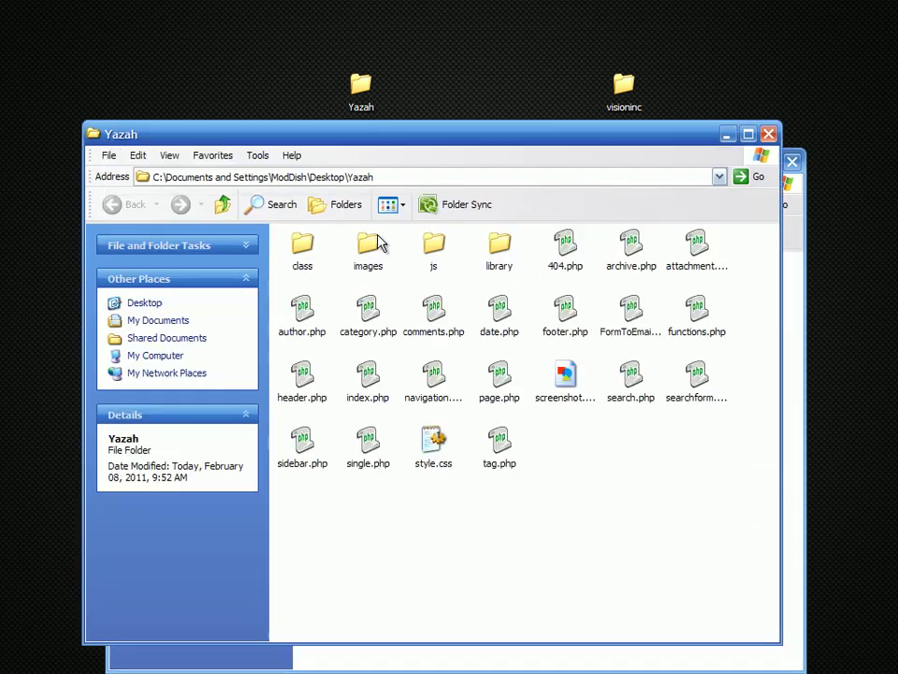
pyautogui.click(434, 440)
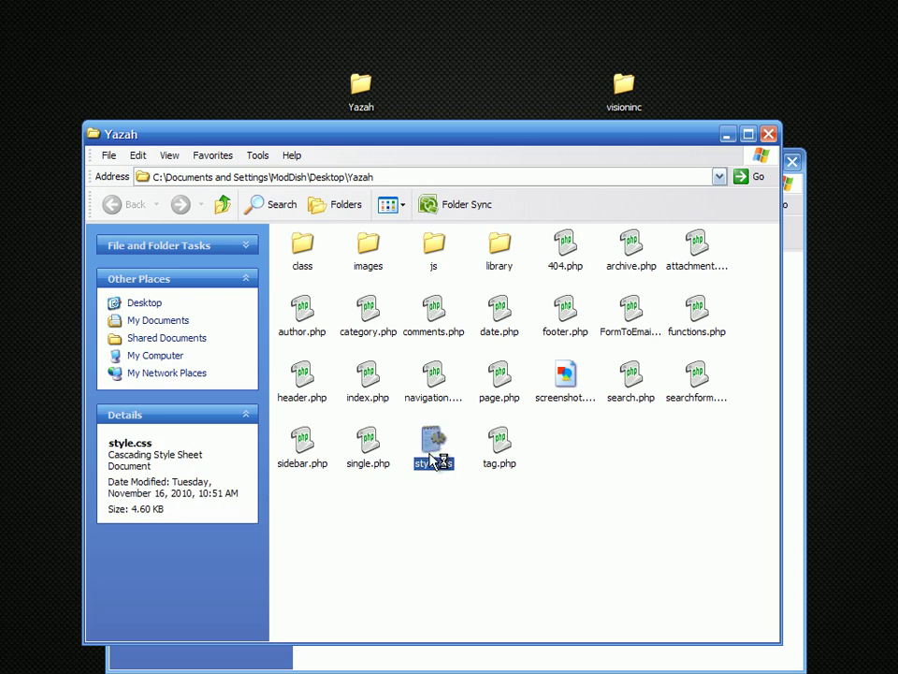
pyautogui.doubleClick(435, 445)
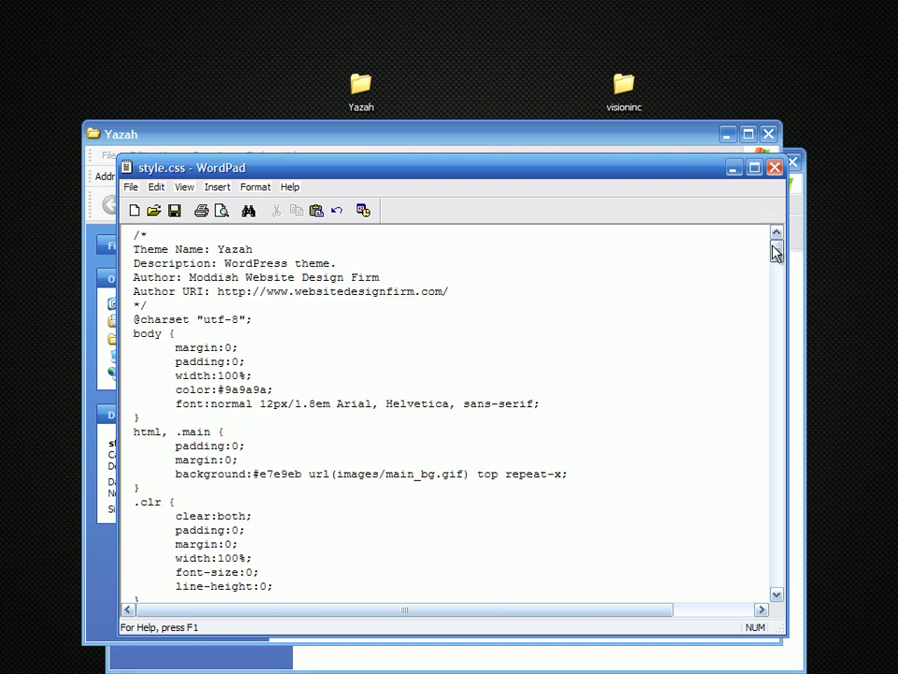
# Overwrite the Theme Name value Yazah in the stylesheet header with the new name.
pyautogui.doubleClick(234, 249)
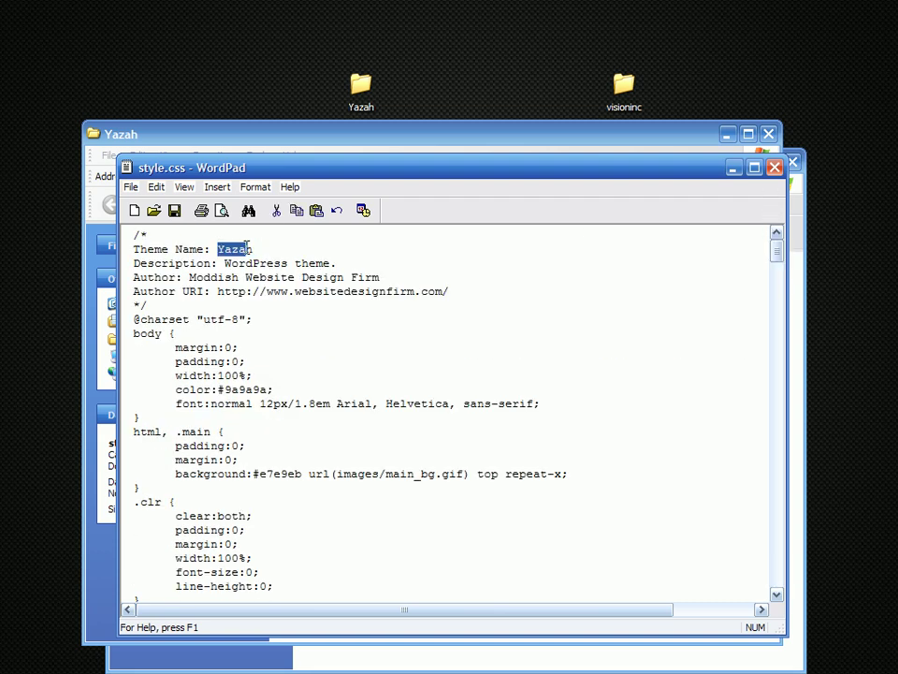
pyautogui.write('For Warr')
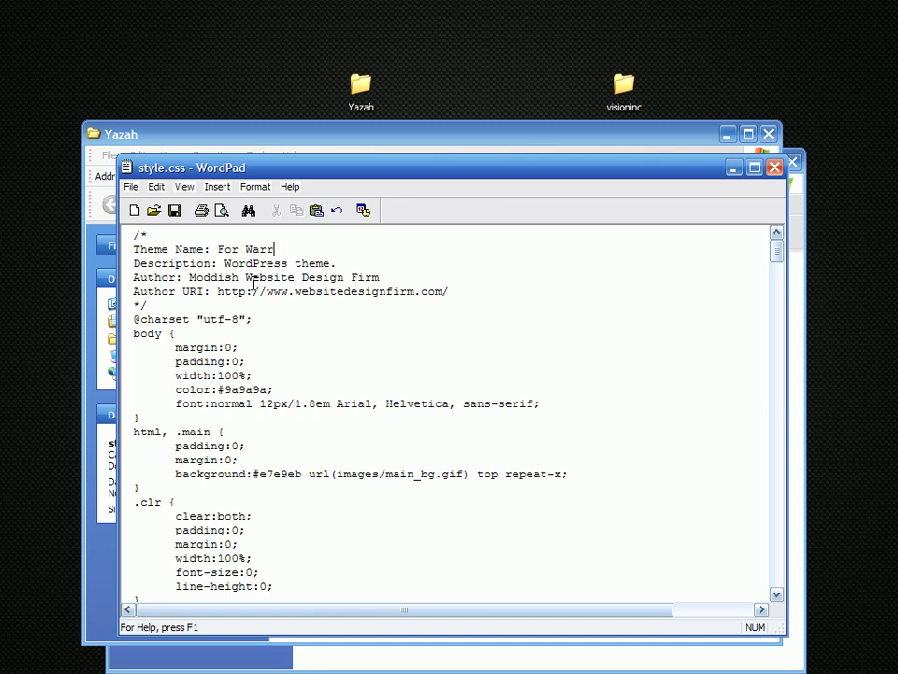
pyautogui.write('ior Form')
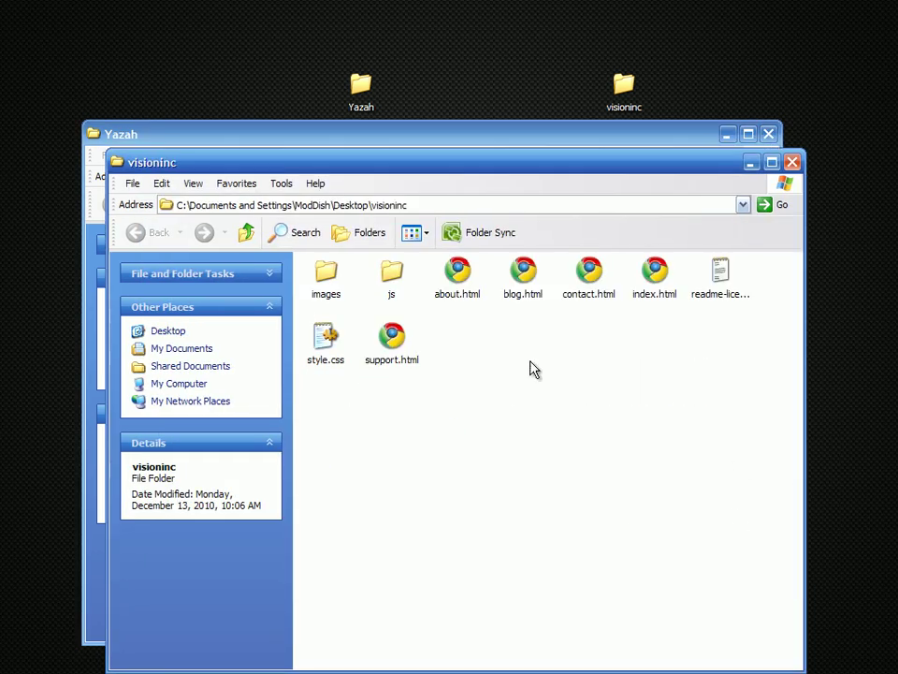
# Browse the images folders of the Yazah and visioninc themes in Explorer.
pyautogui.doubleClick(325, 271)
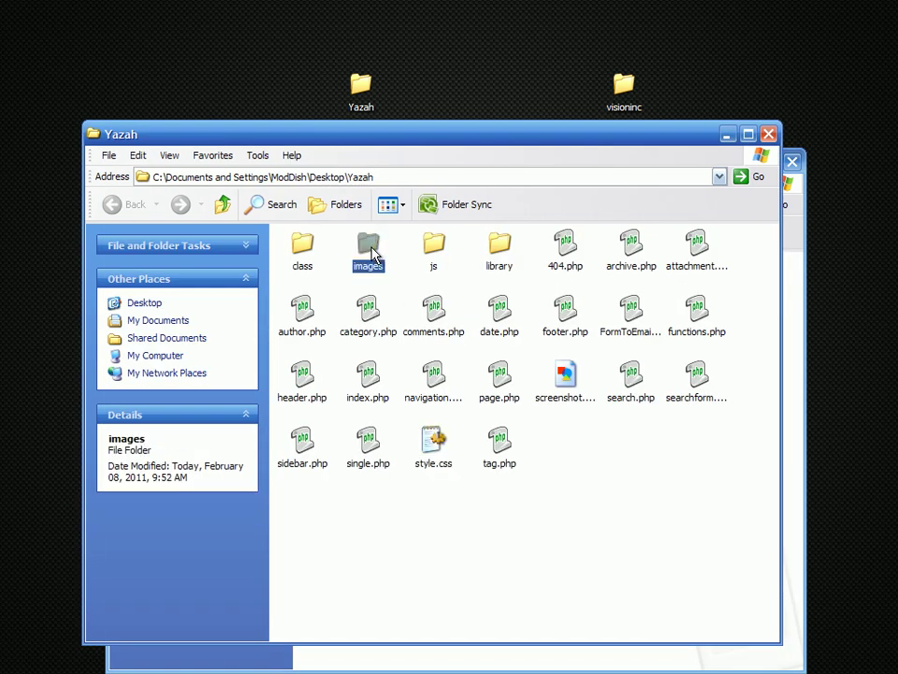
pyautogui.doubleClick(367, 244)
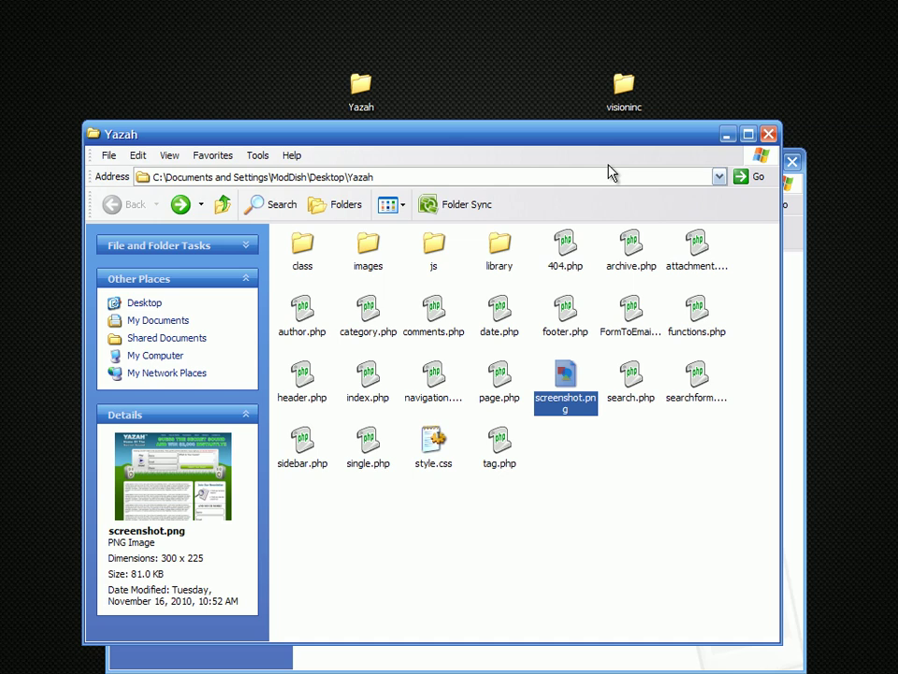
pyautogui.doubleClick(625, 82)
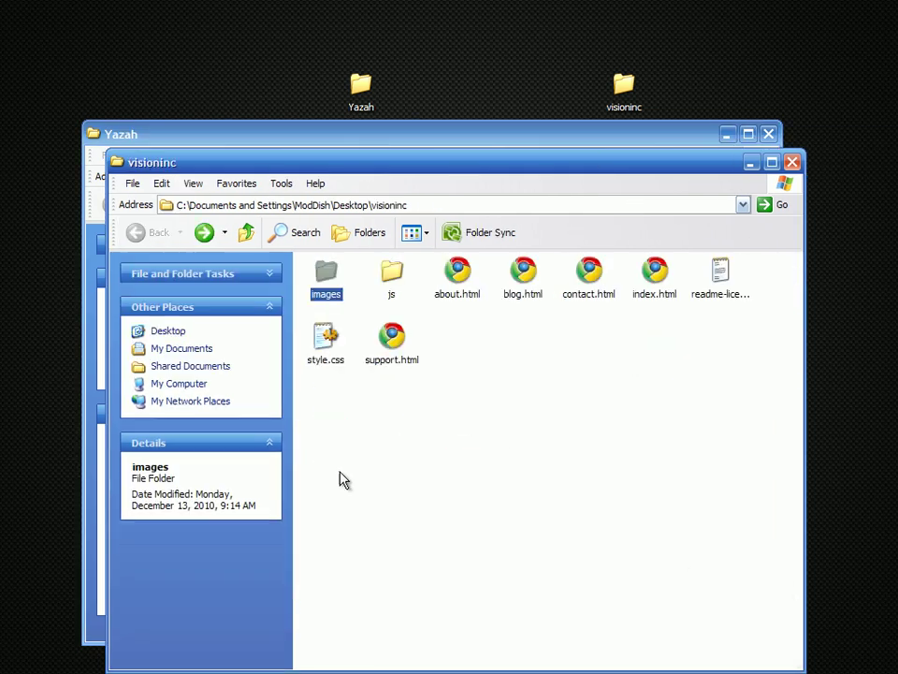
pyautogui.doubleClick(655, 272)
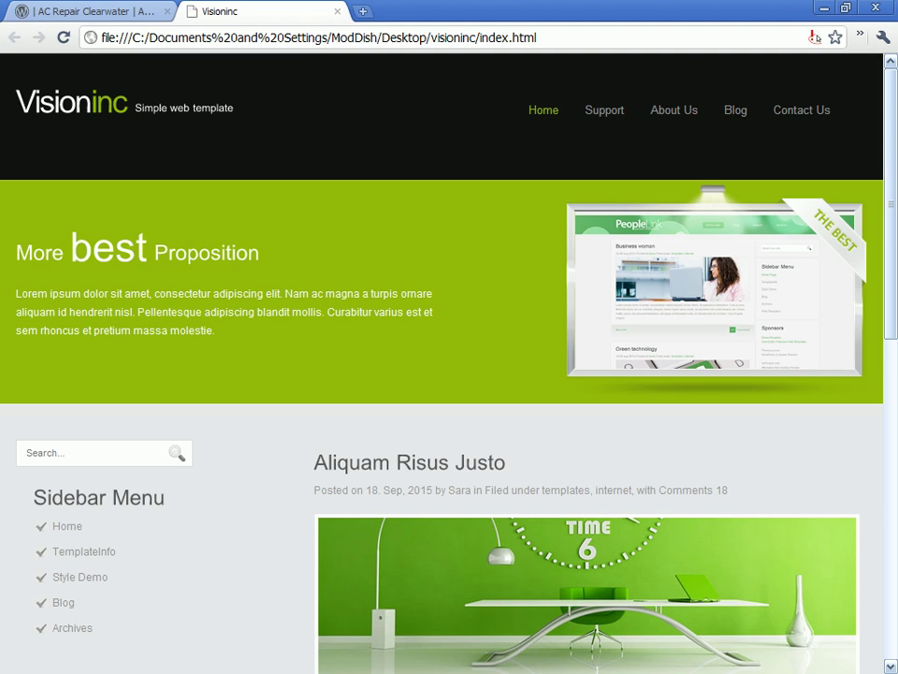
pyautogui.moveTo(335, 21)
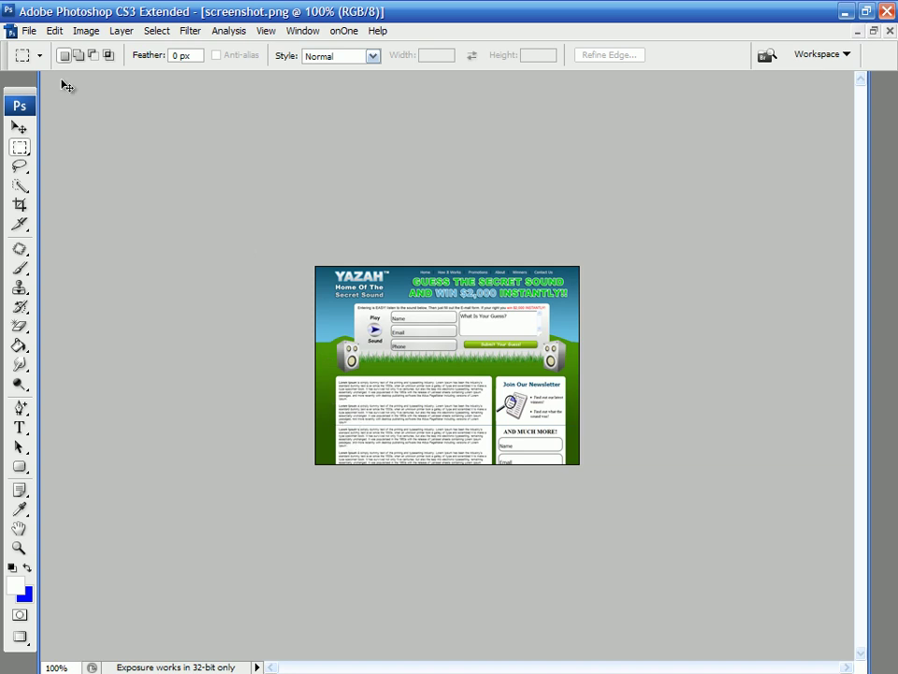
pyautogui.moveTo(23, 129)
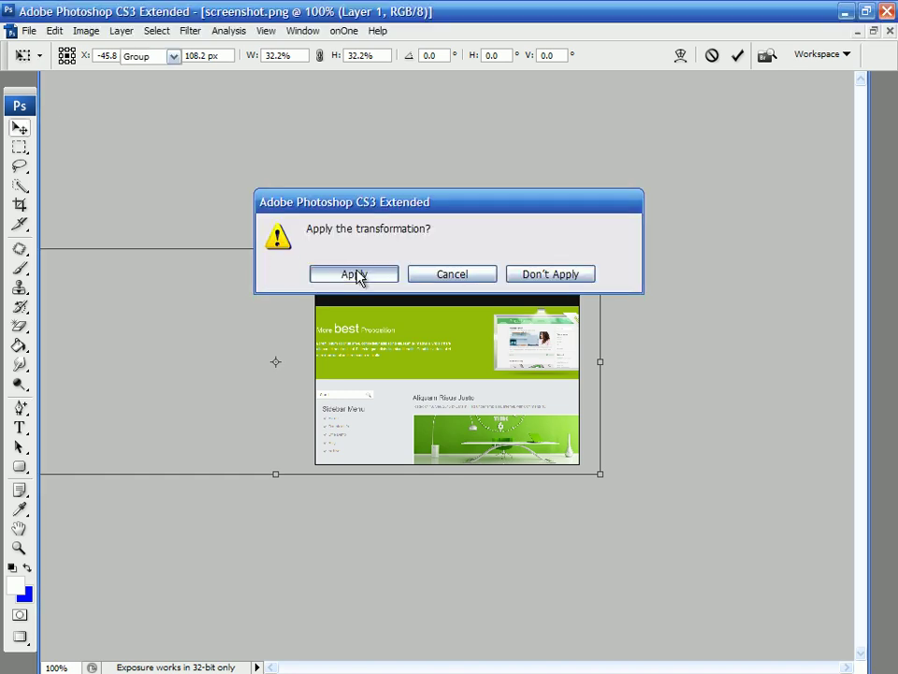
# Apply the ~32% Free Transform to the pasted Visioninc capture in screenshot.png.
pyautogui.click(354, 274)
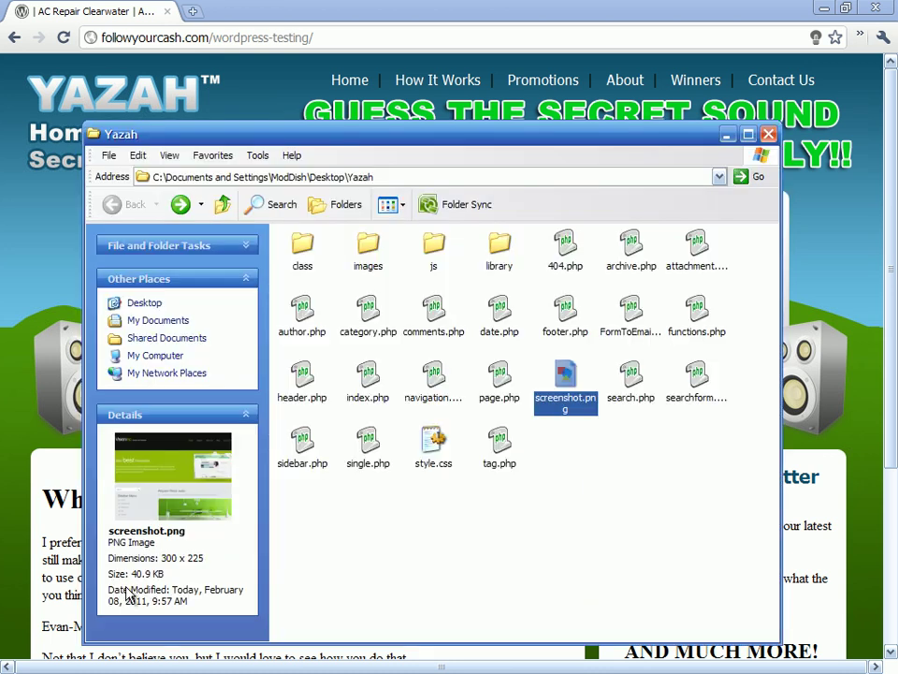
# Open header.php in Code view and delete the inline #container2 style block.
pyautogui.click(303, 374)
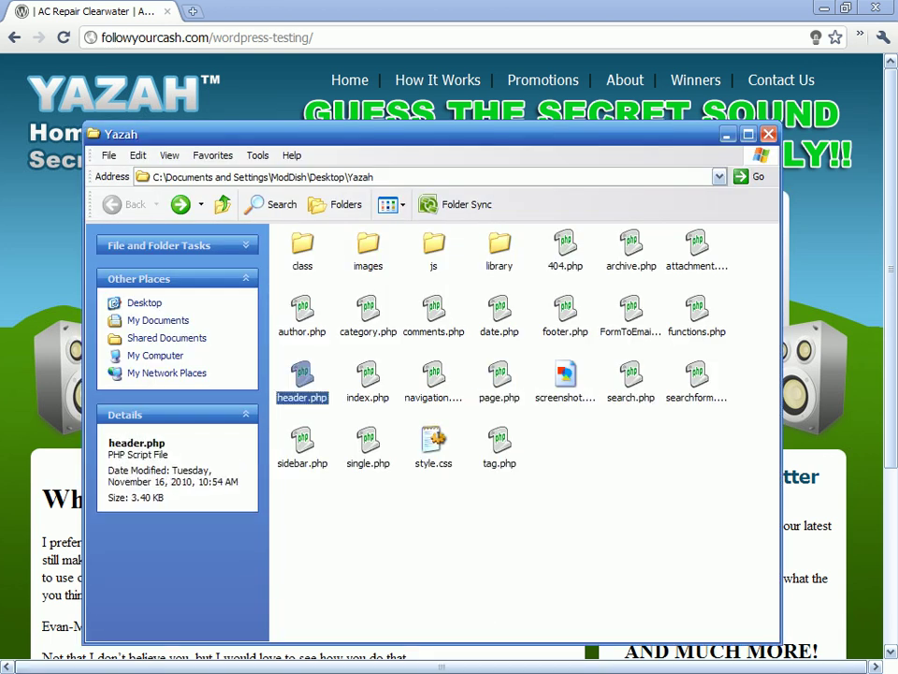
pyautogui.doubleClick(303, 378)
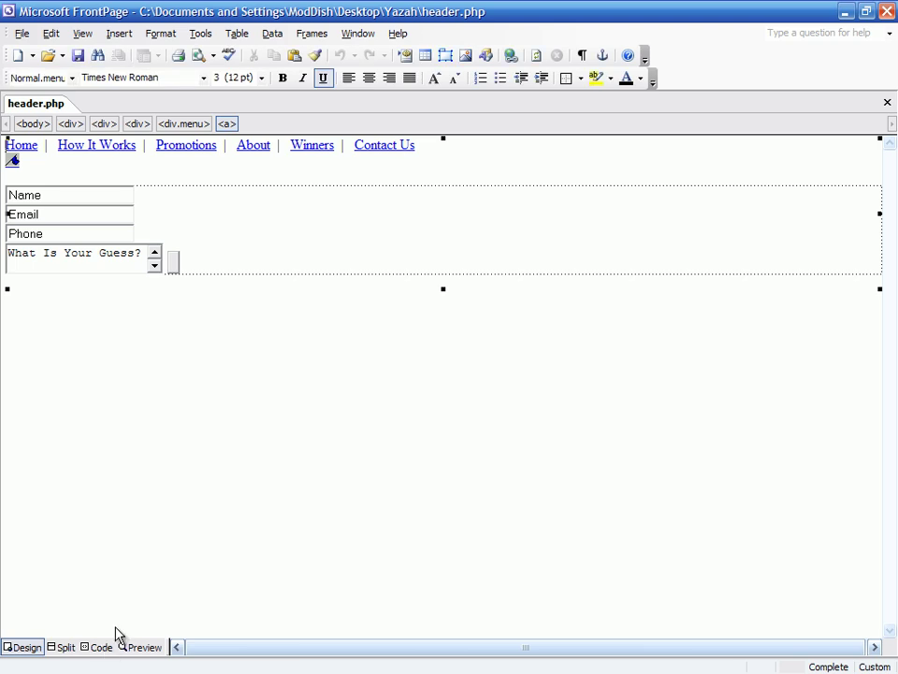
pyautogui.click(101, 648)
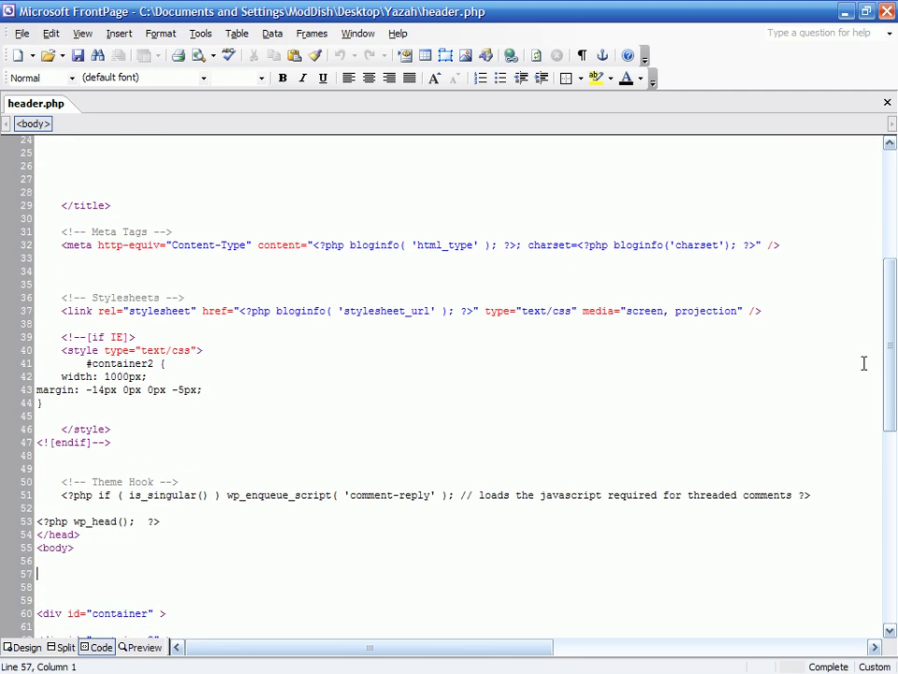
pyautogui.moveTo(61, 350); pyautogui.dragTo(41, 402)
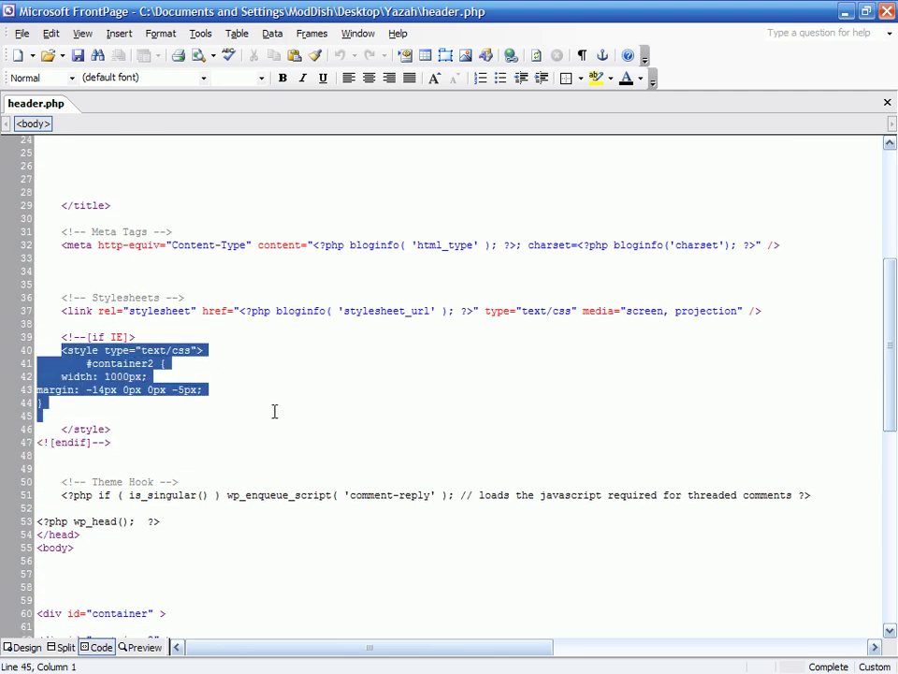
pyautogui.press('Delete')
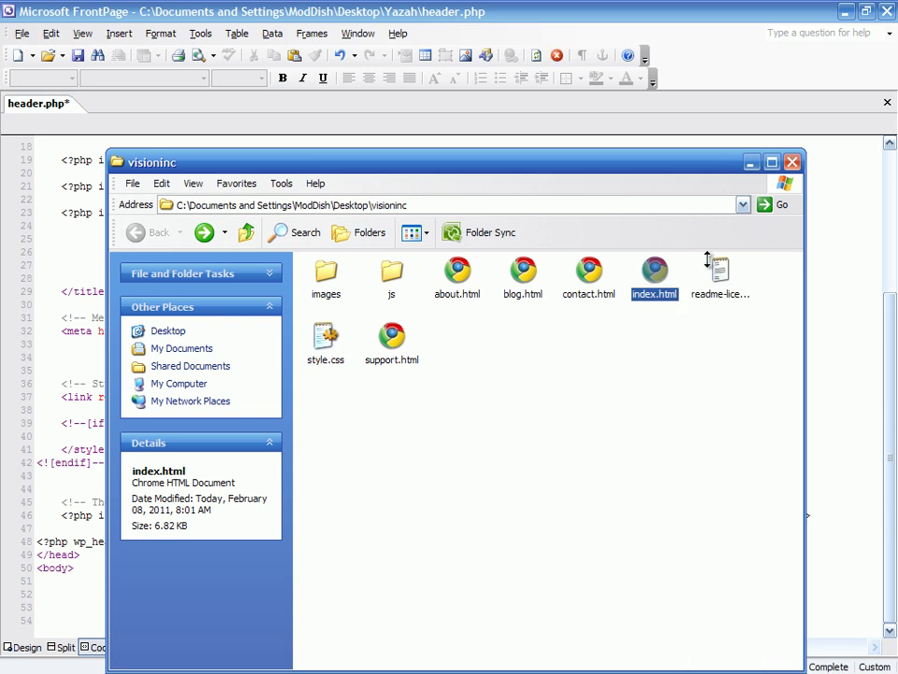
# Copy the Visioninc header divs from index.html into header.php, close and save it.
pyautogui.doubleClick(655, 271)
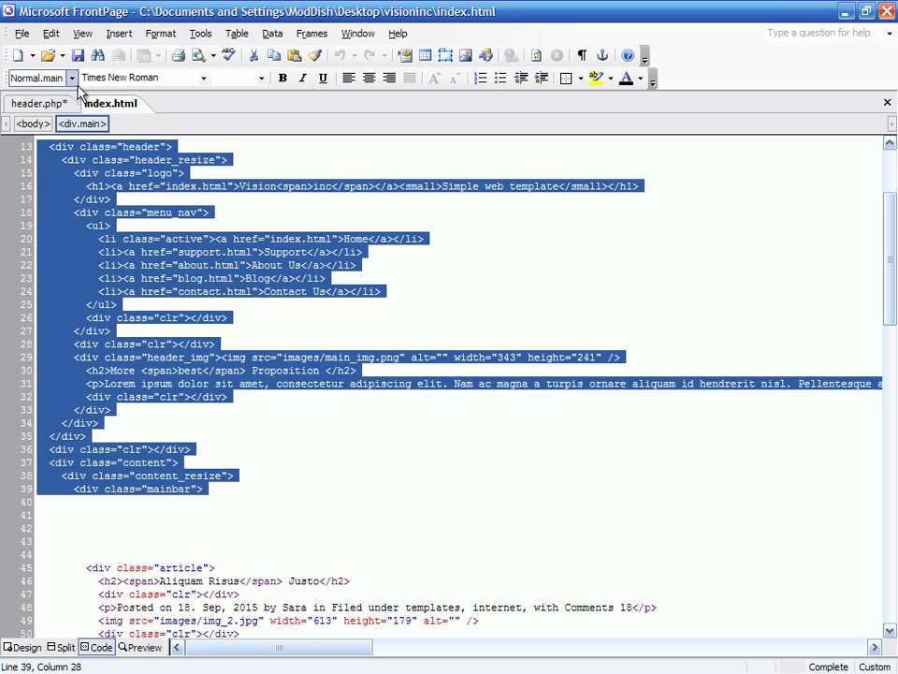
pyautogui.click(38, 103)
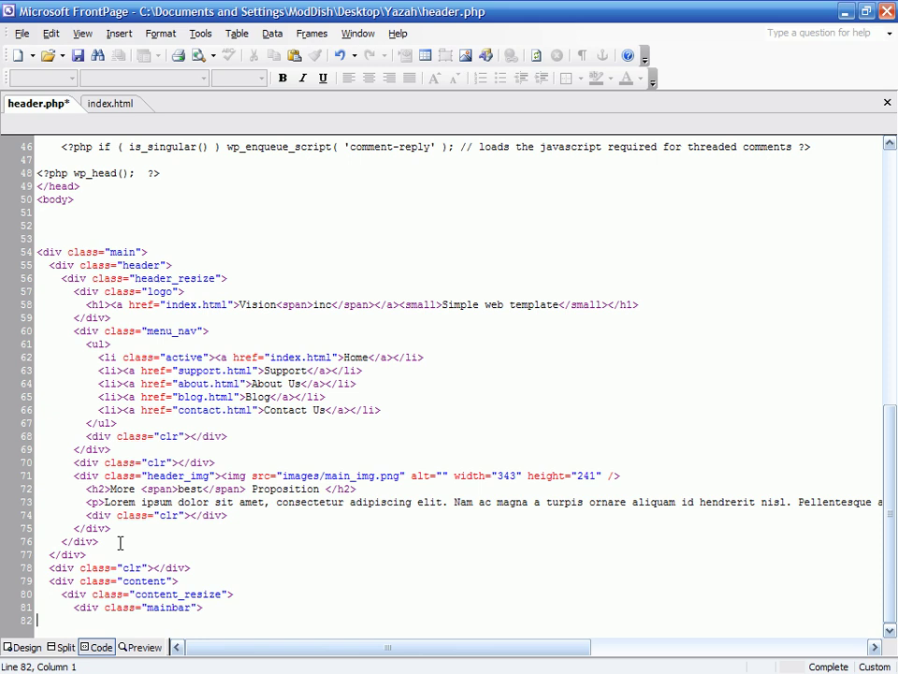
pyautogui.click(887, 101)
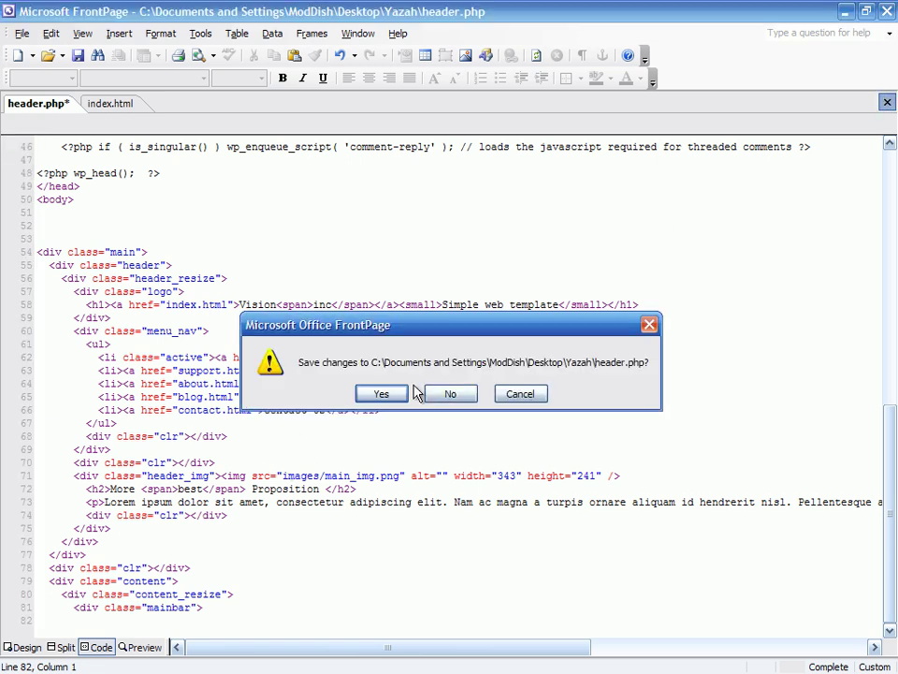
pyautogui.click(452, 393)
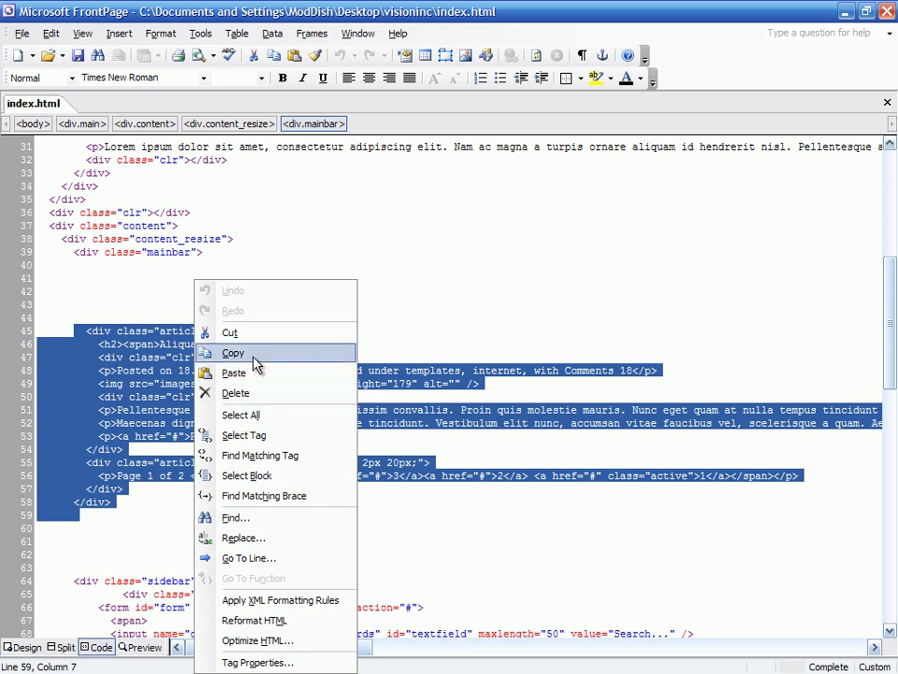
# Copy the article markup and open page.php from the Yazah theme folder.
pyautogui.click(234, 352)
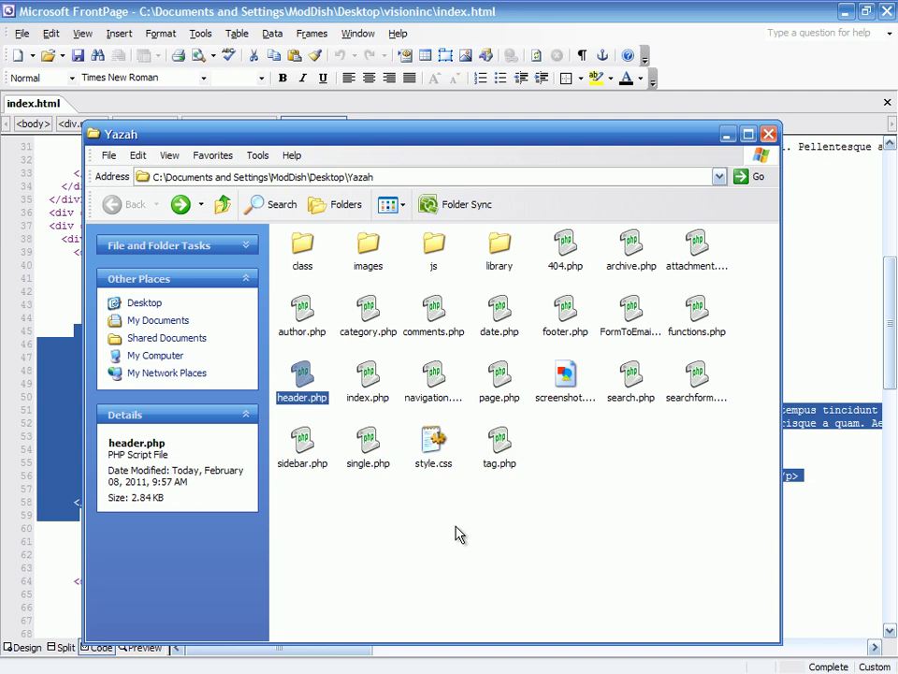
pyautogui.click(498, 378)
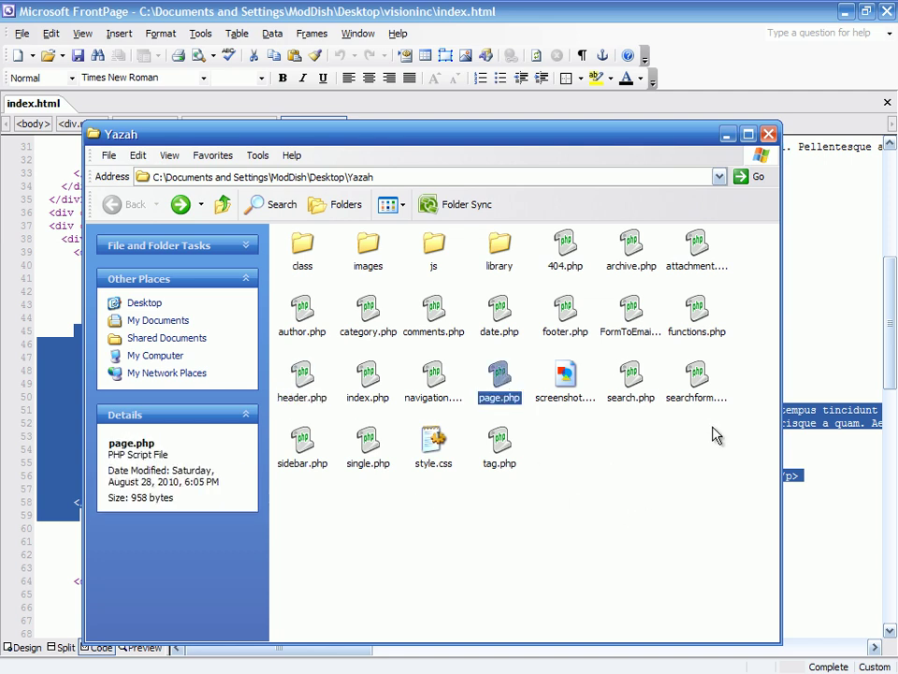
pyautogui.doubleClick(498, 378)
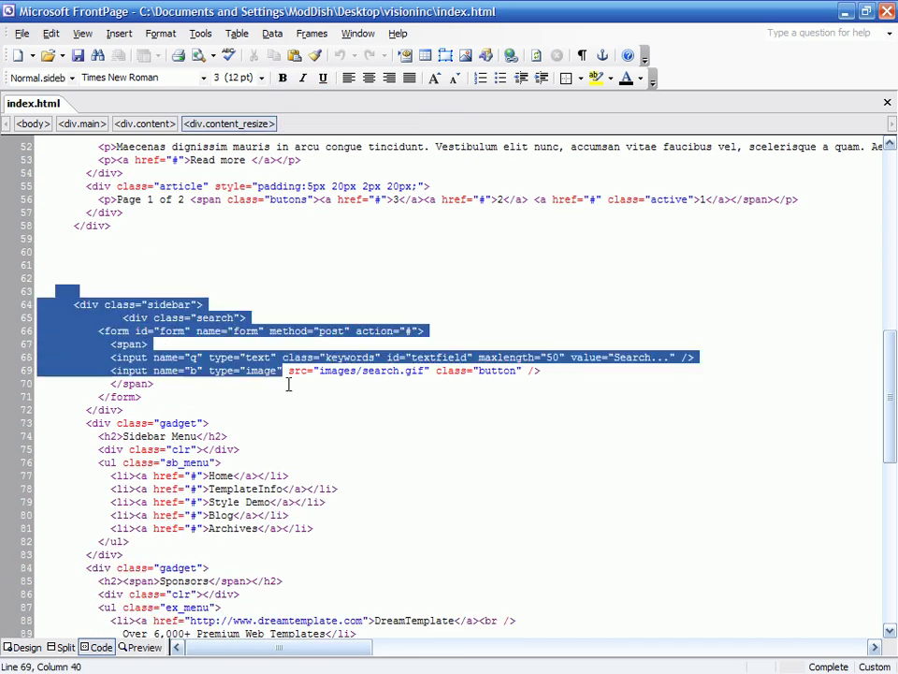
# Paste the Visioninc sidebar into sidebar.php and add the dynamic_sidebar PHP condition.
pyautogui.scroll(-3)
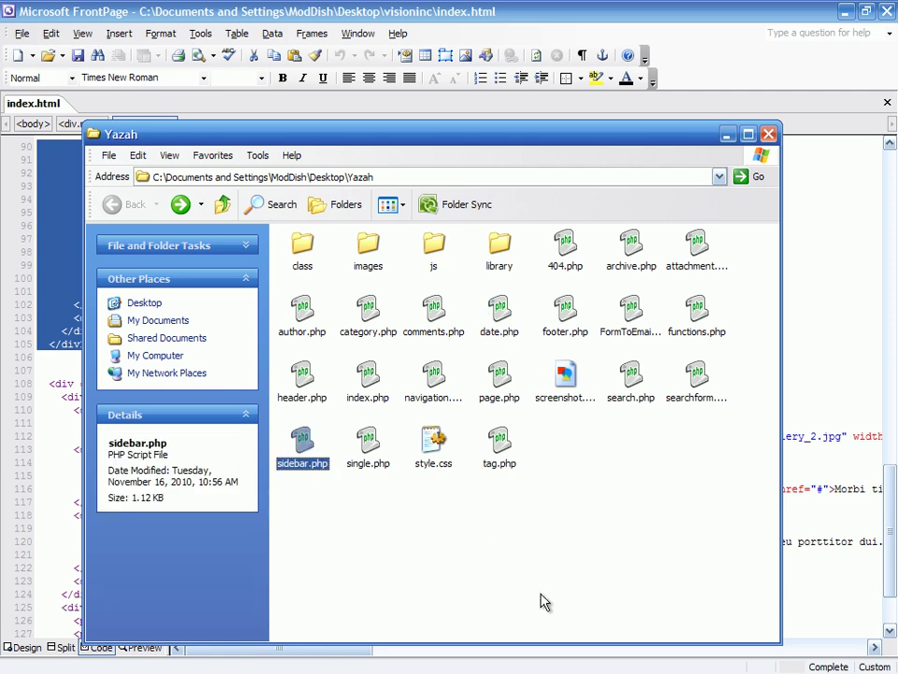
pyautogui.doubleClick(303, 440)
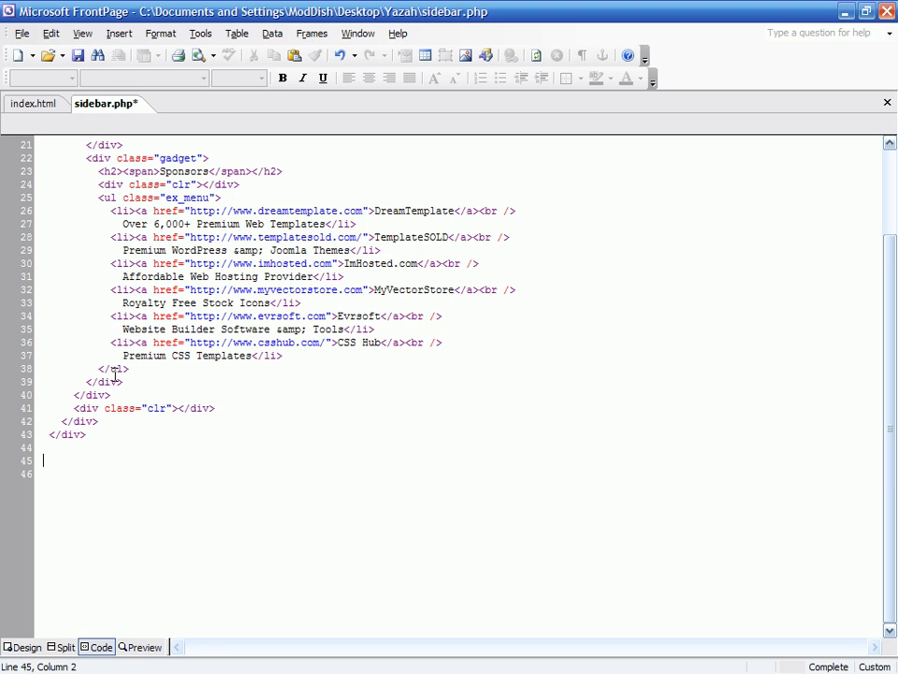
pyautogui.write("<?php if ( !function_exists('dynamic_sidebar') || !dynamic_sidebar() ) : ?><?php endif; ?>")
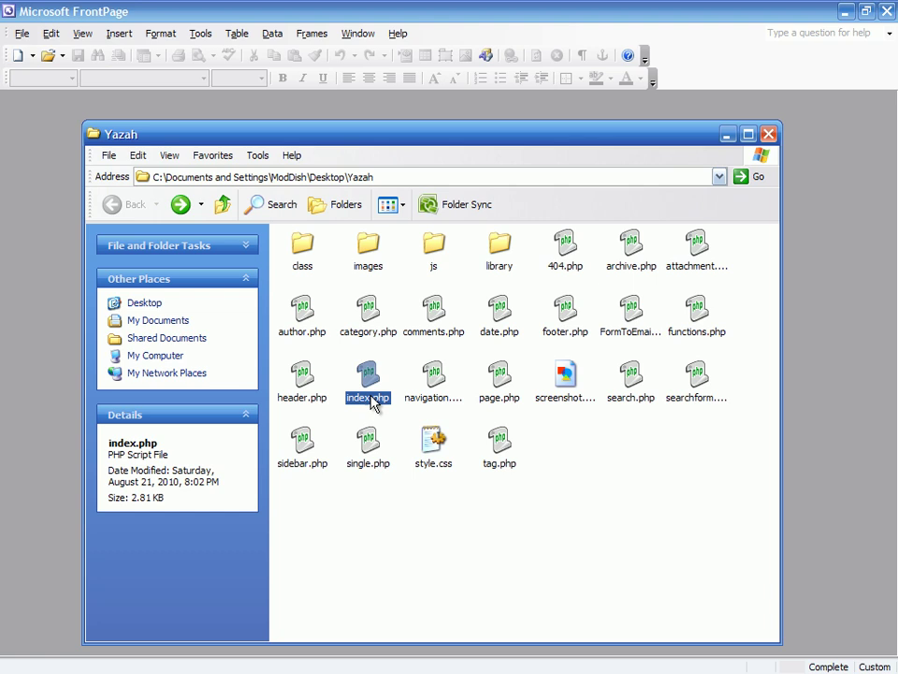
# Open index.php, then close footer.php saving its Visioninc footer markup and wp_footer call.
pyautogui.doubleClick(565, 383)
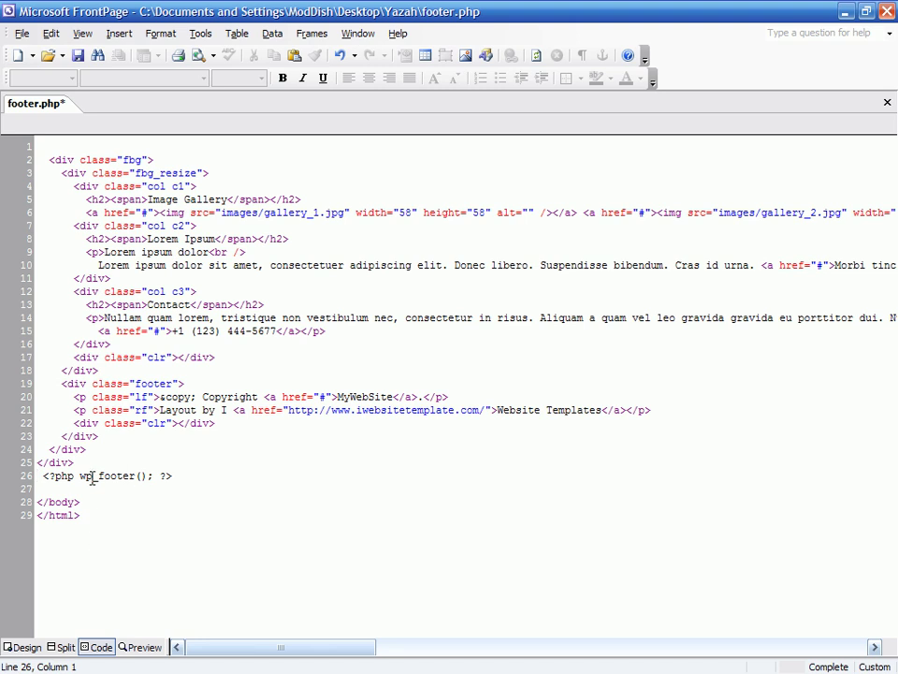
pyautogui.click(888, 101)
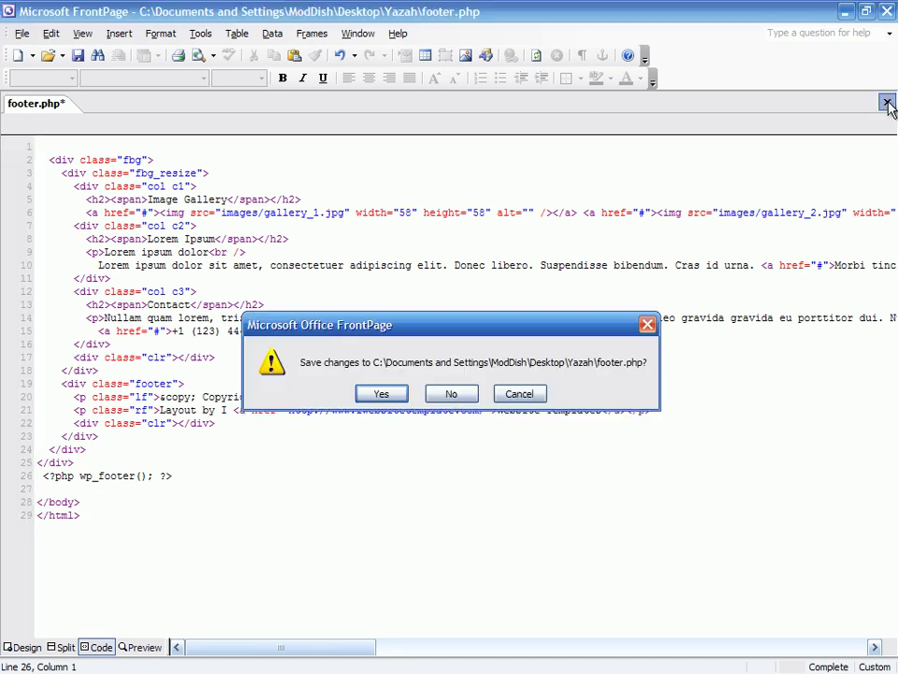
pyautogui.click(451, 393)
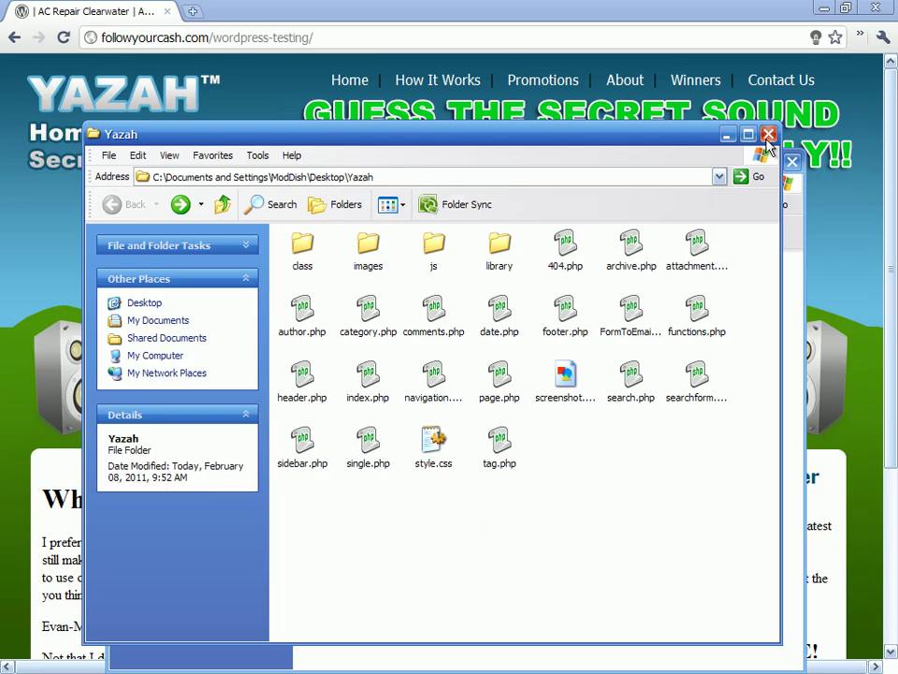
# Rename the Yazah desktop theme folder to 'warrior template' via its context menu.
pyautogui.click(767, 135)
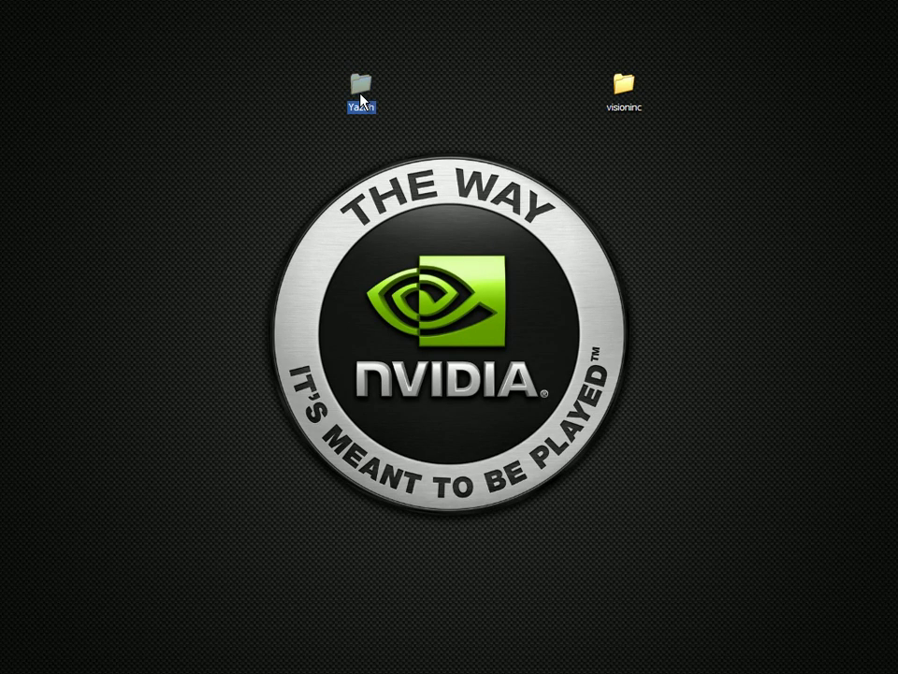
pyautogui.rightClick(361, 90)
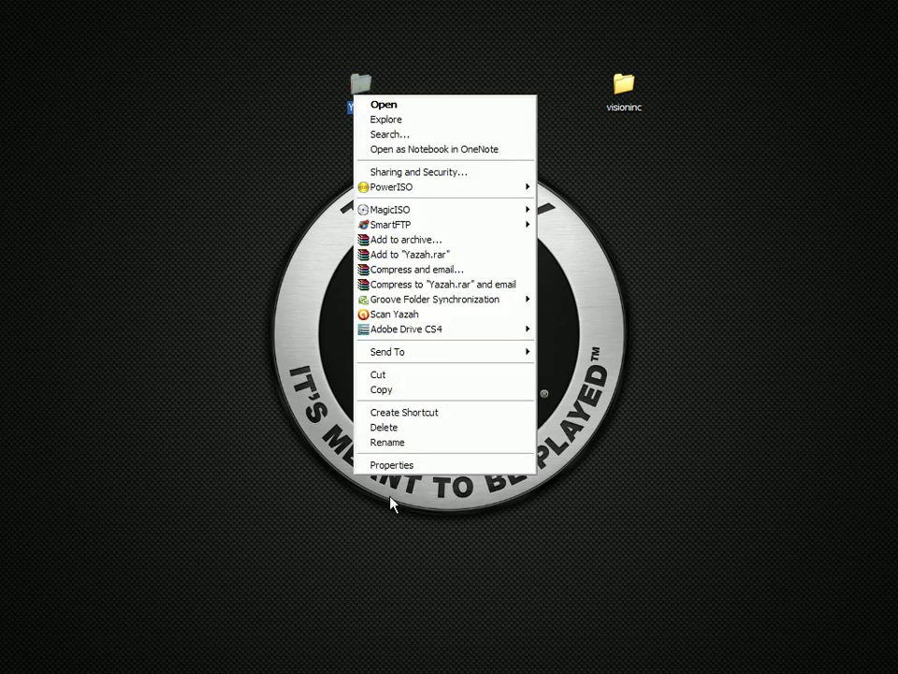
pyautogui.click(384, 442)
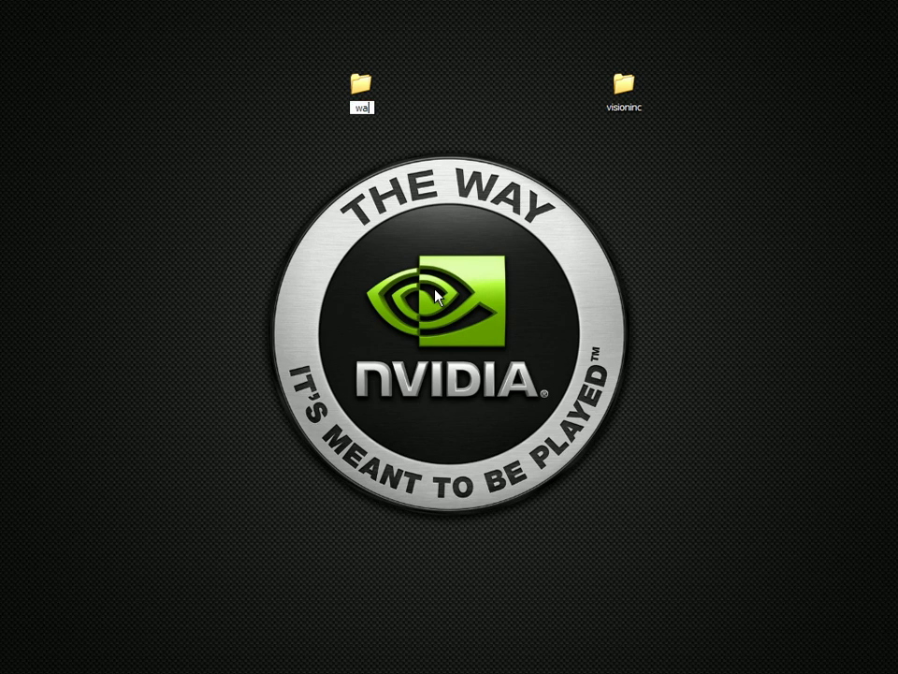
pyautogui.write('warrior template')
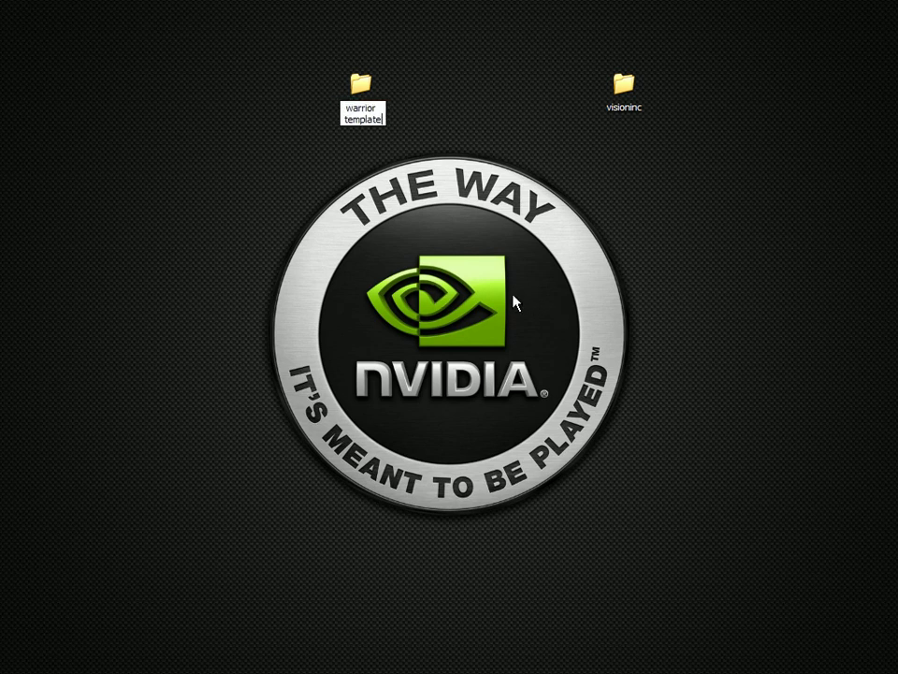
pyautogui.rightClick(359, 90)
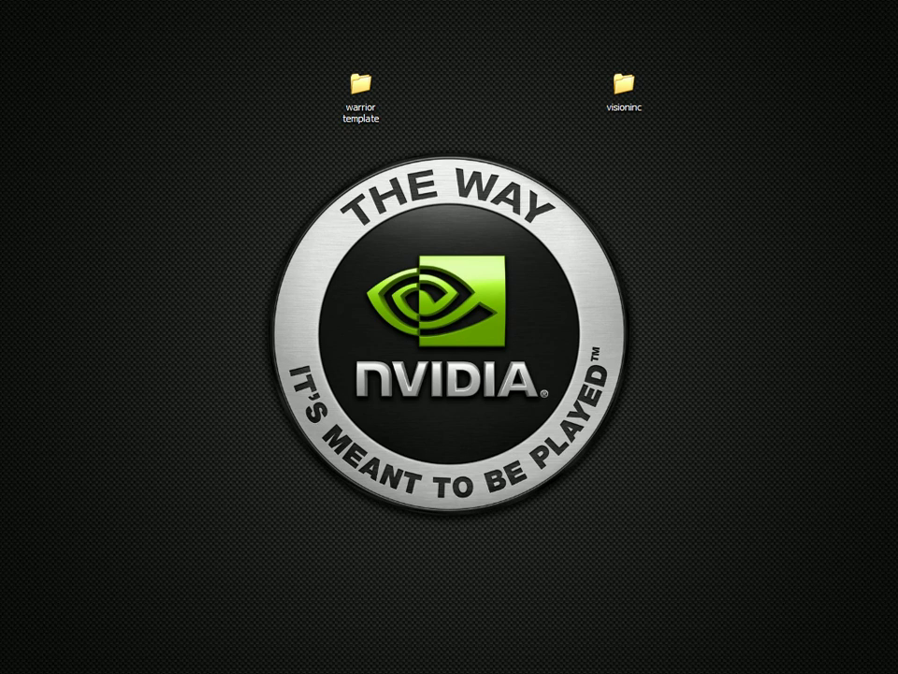
pyautogui.moveTo(72, 10)
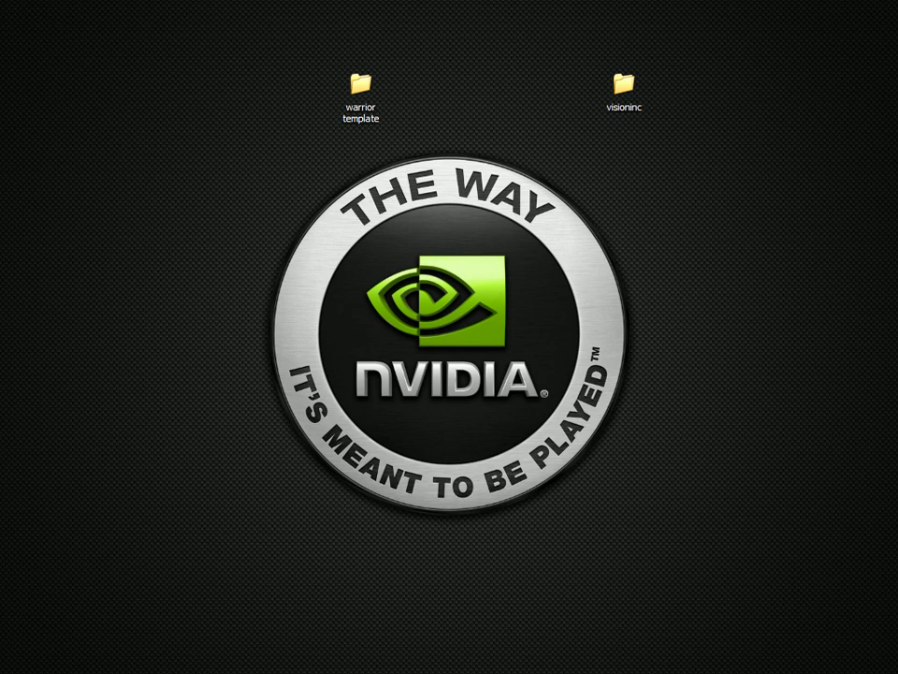
pyautogui.doubleClick(360, 84)
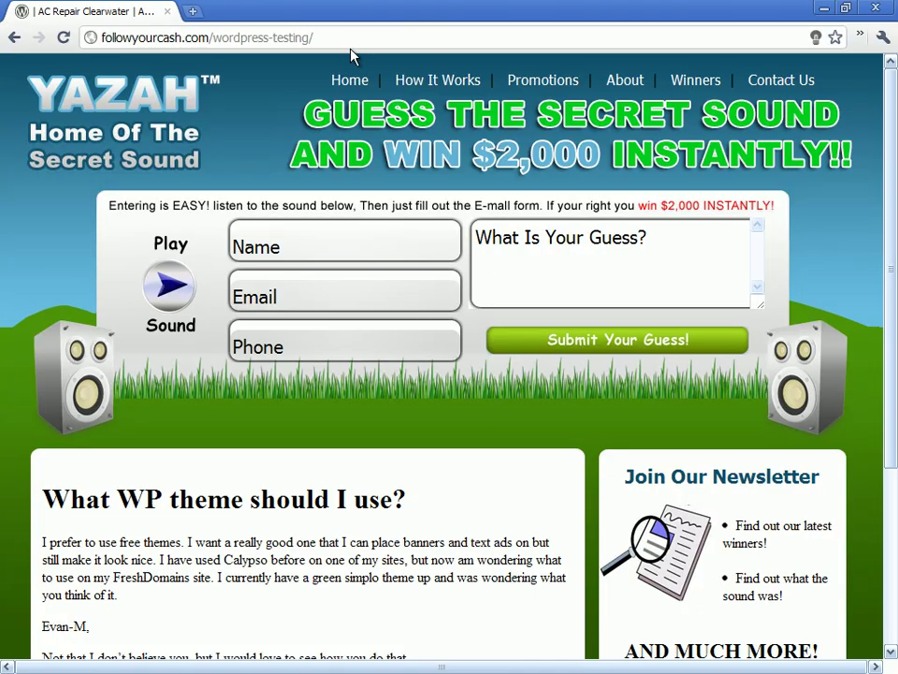
# From wp-admin's Appearance > Themes page, activate the For Warrior Form theme.
pyautogui.write('wp-admin/')
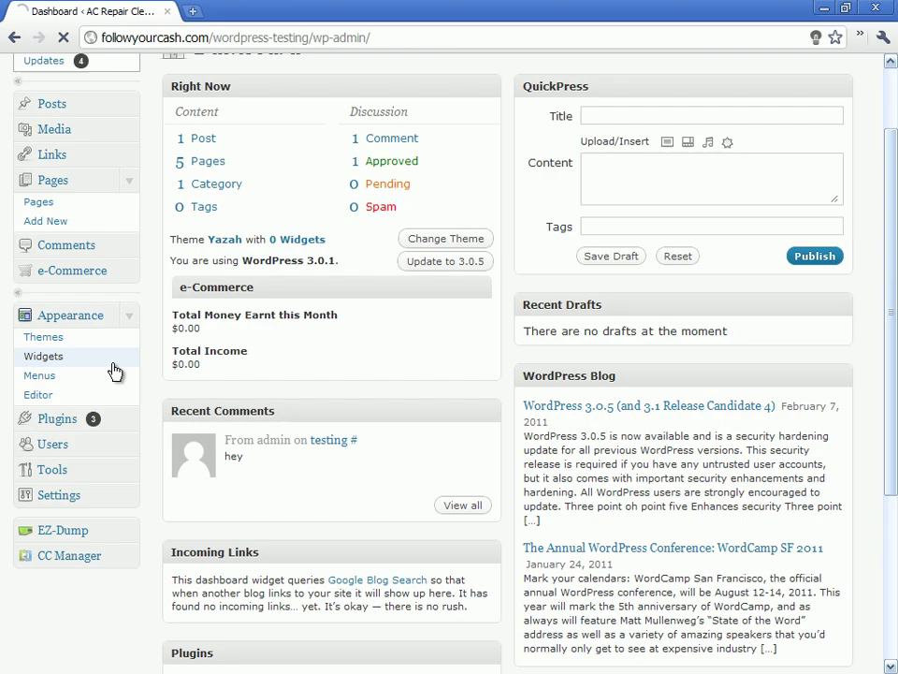
pyautogui.click(43, 337)
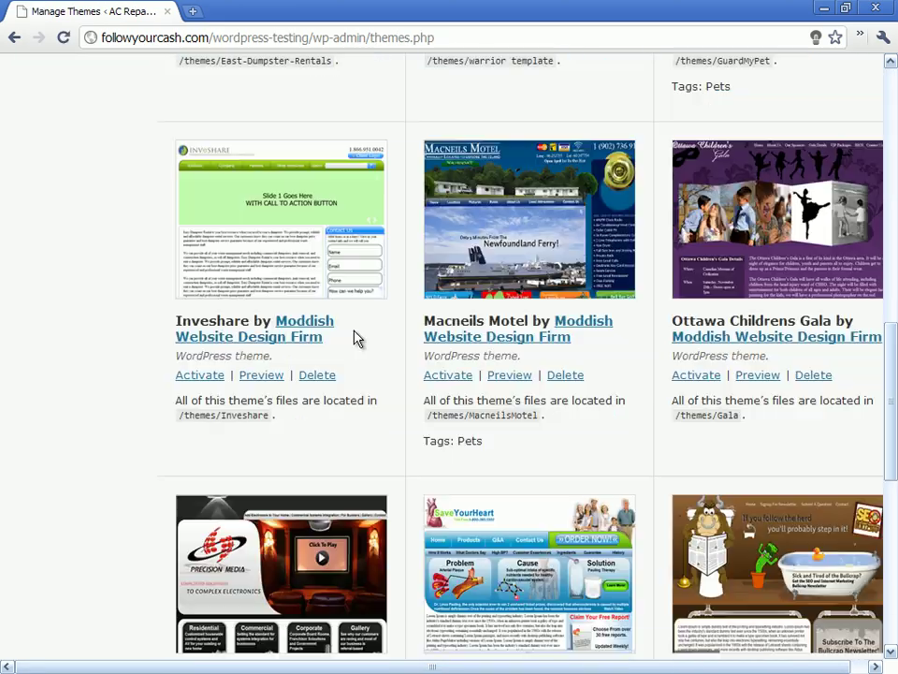
pyautogui.scroll(-3)
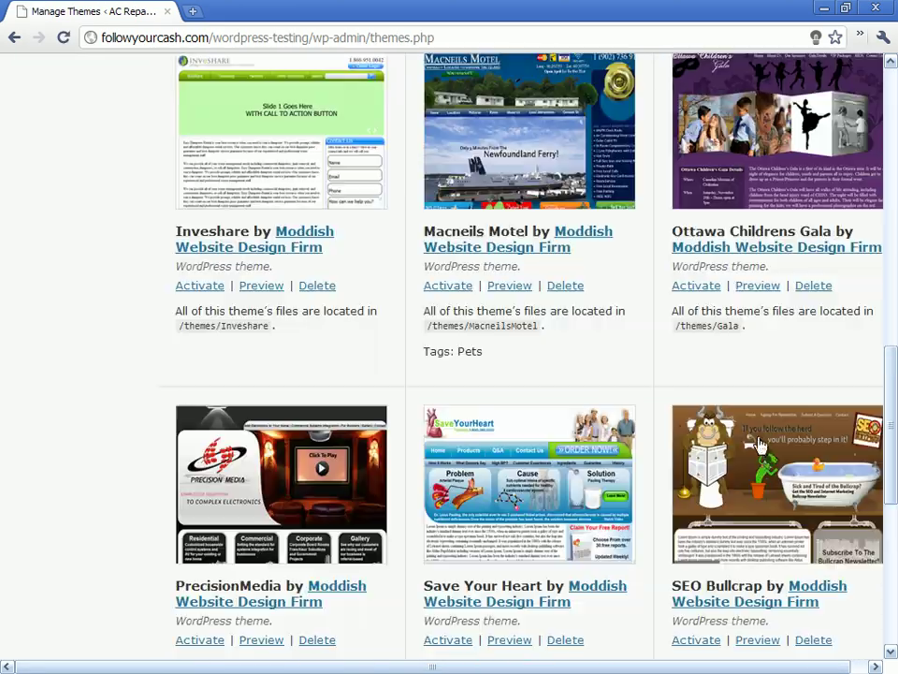
pyautogui.scroll(3)
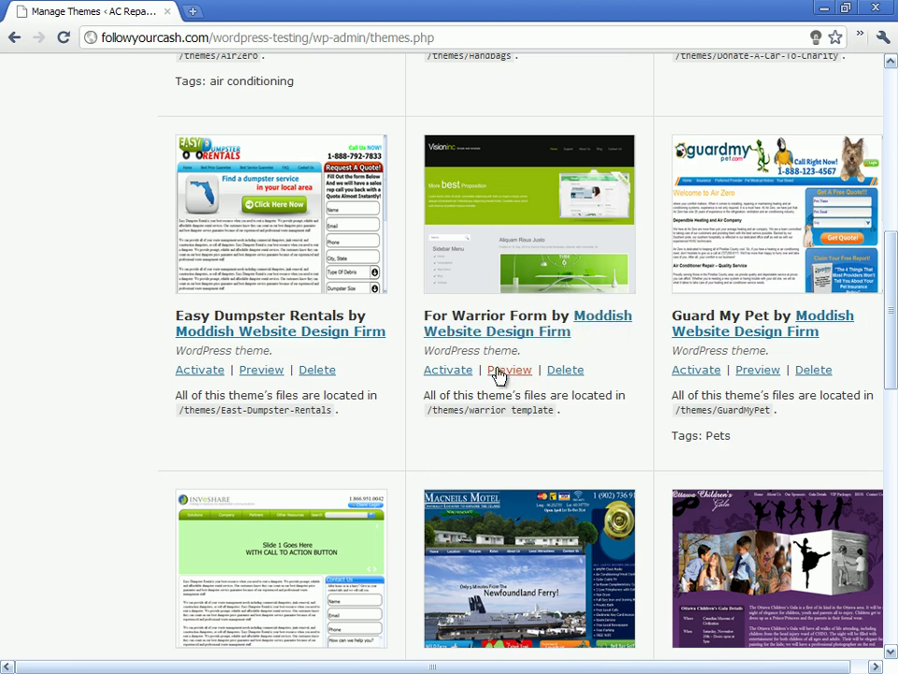
pyautogui.click(449, 371)
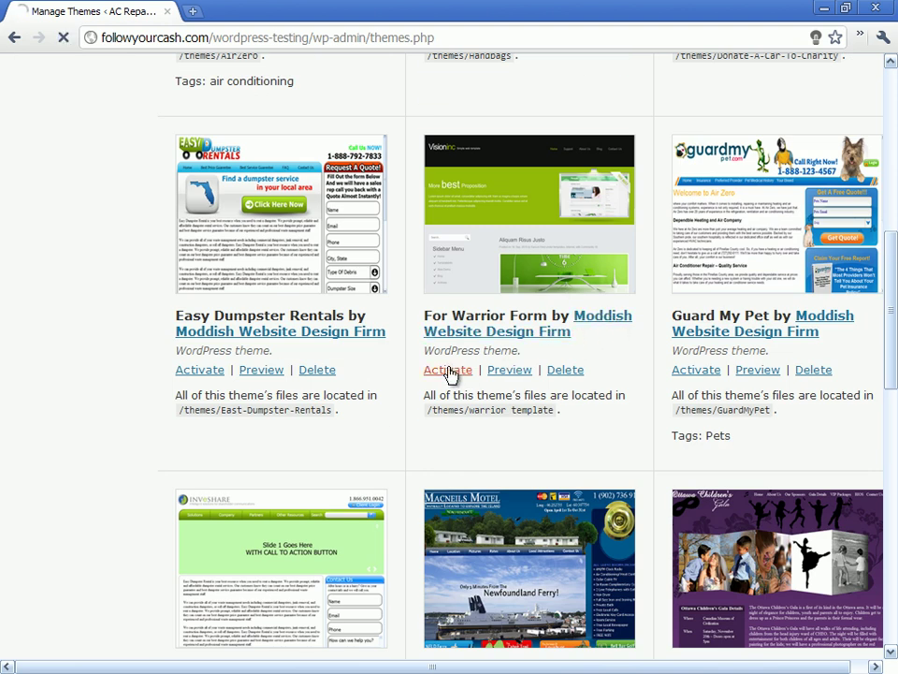
pyautogui.click(448, 371)
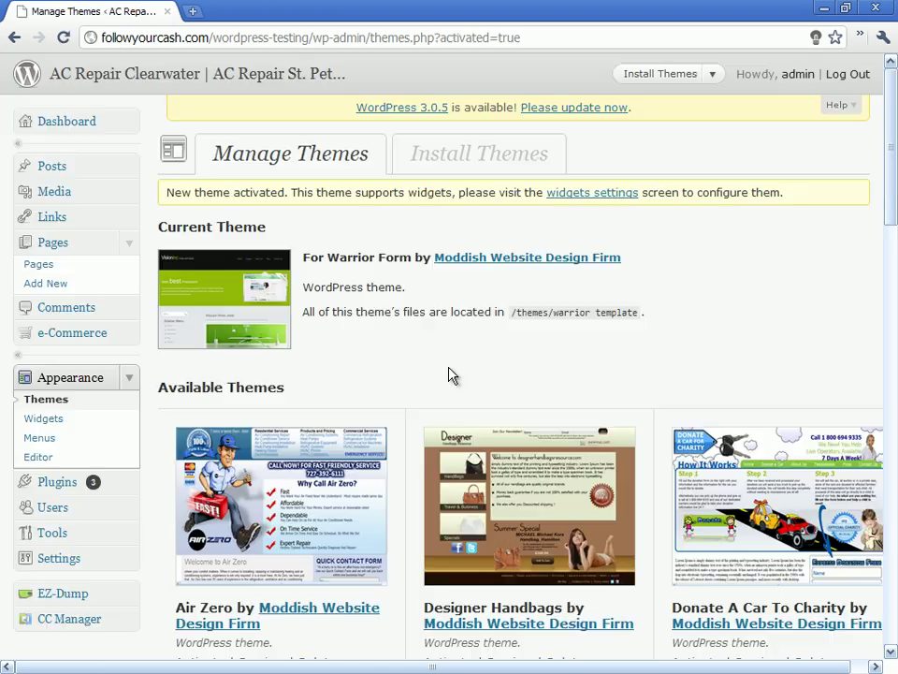
pyautogui.moveTo(220, 77)
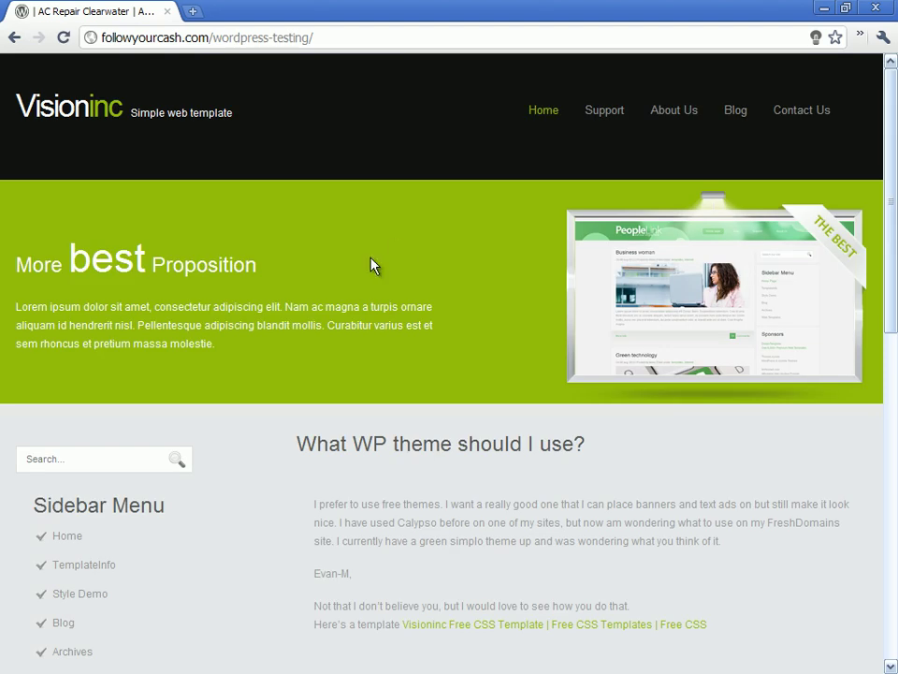
# Scroll the live site to check the Visioninc sidebar menu and sponsors list.
pyautogui.scroll(-3)
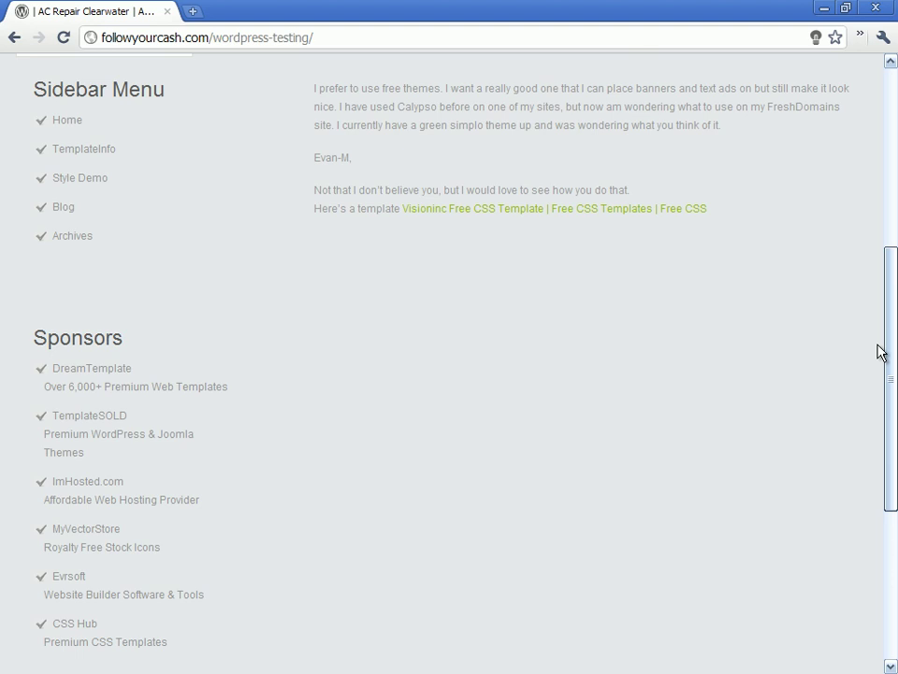
pyautogui.scroll(-3)
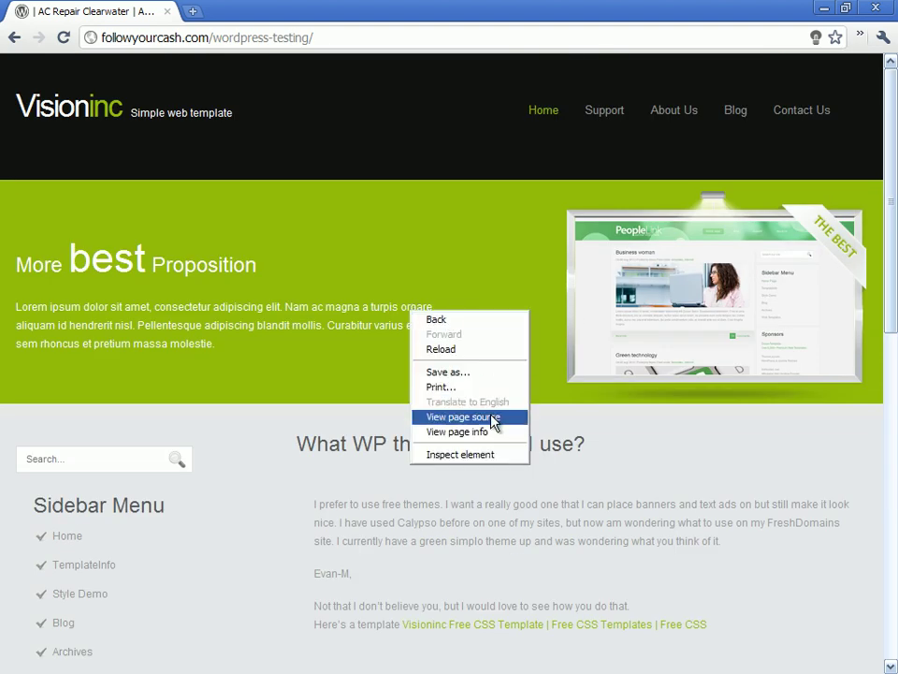
# View the page source and style.css, then close the source tabs to return to the site.
pyautogui.click(462, 416)
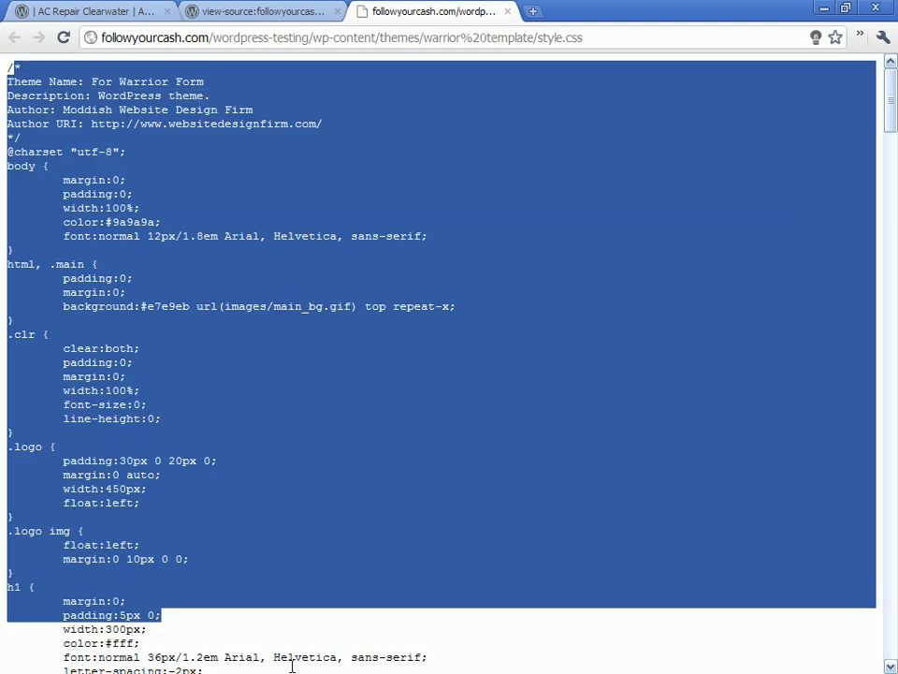
pyautogui.scroll(-3)
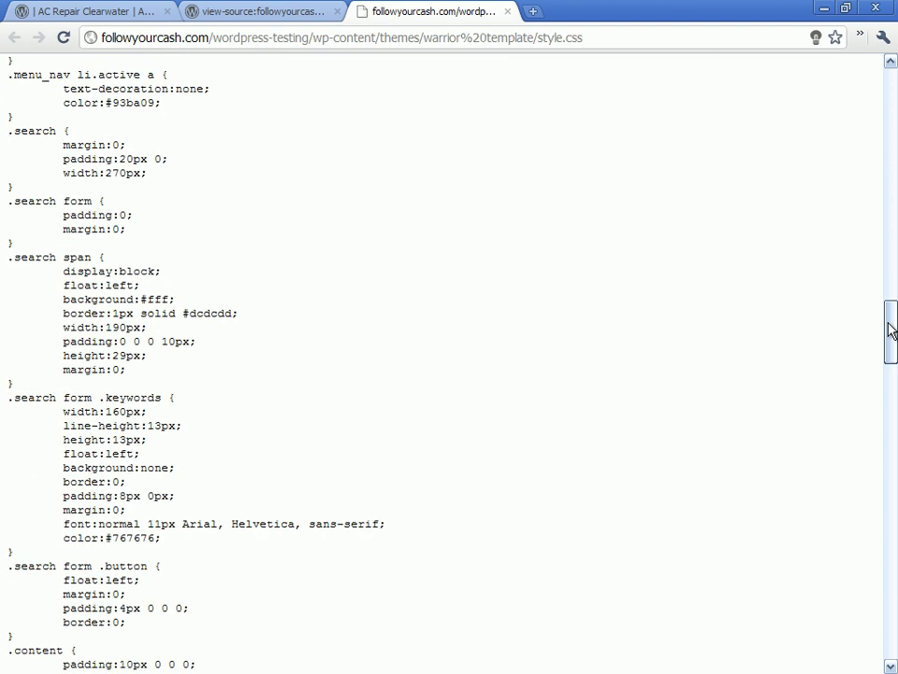
pyautogui.click(262, 11)
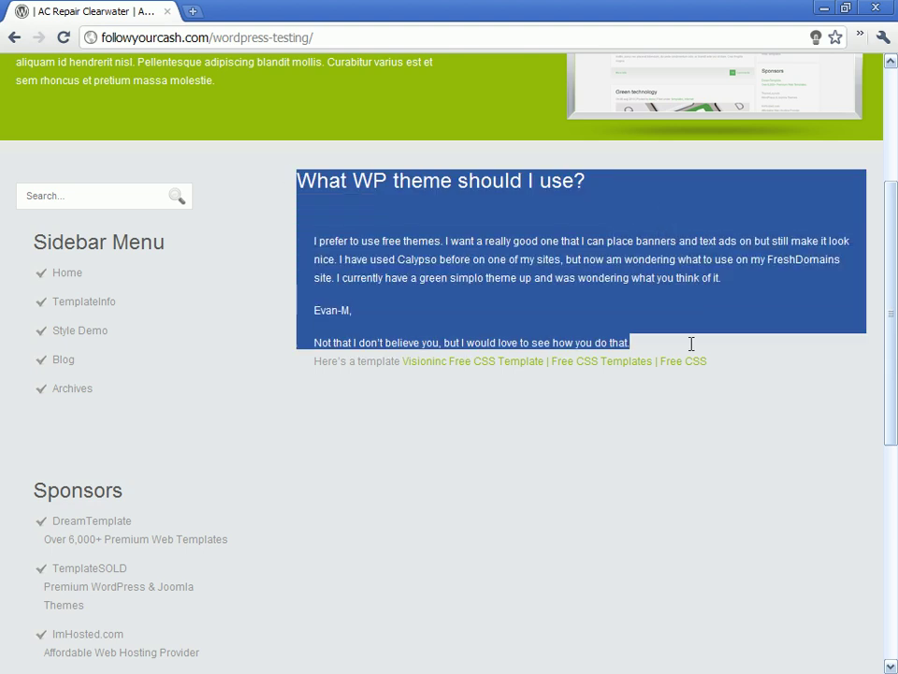
pyautogui.scroll(-3)
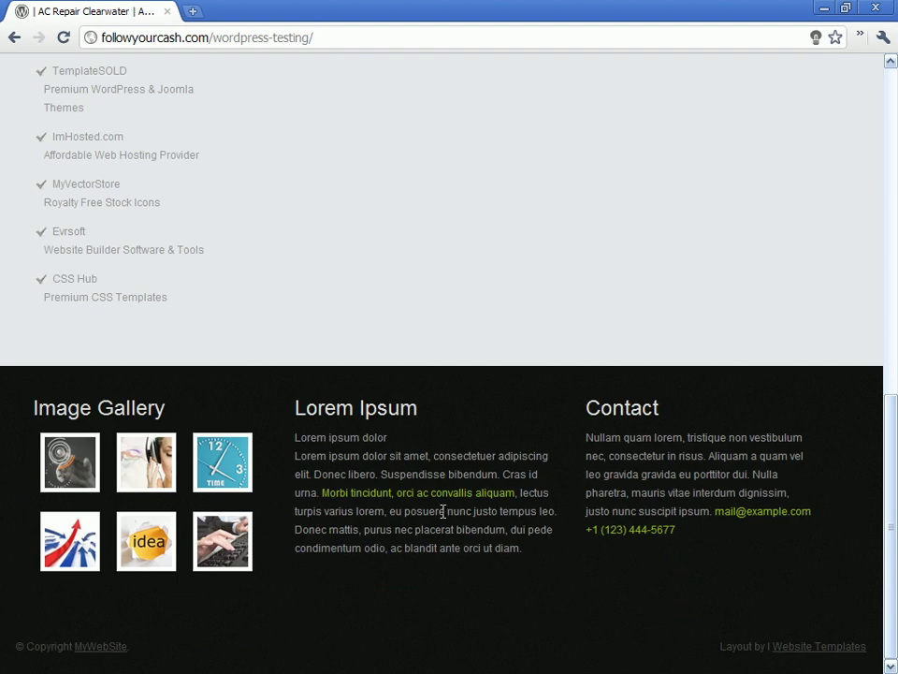
pyautogui.scroll(3)
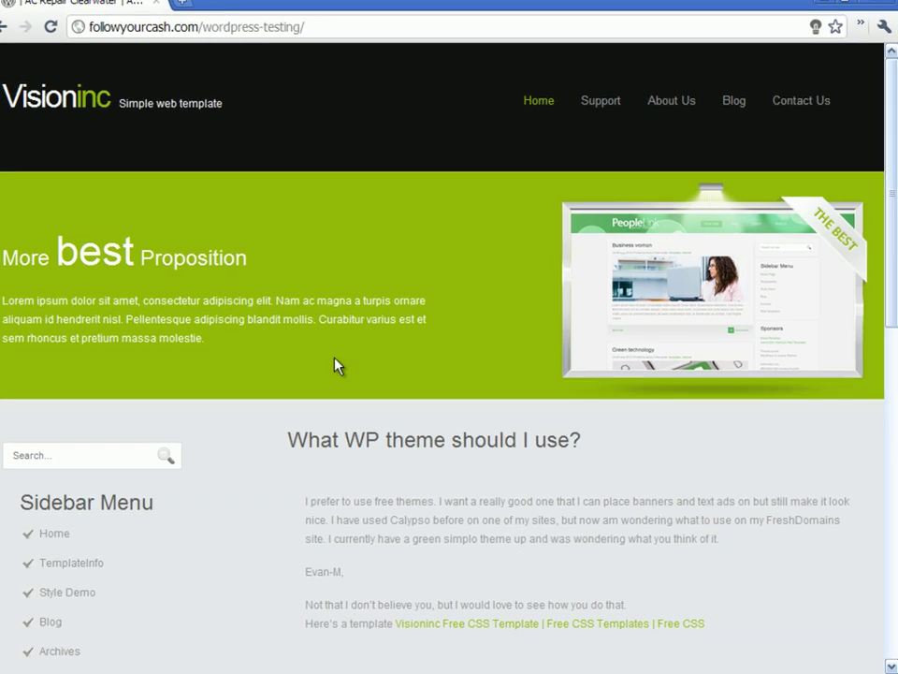
pyautogui.scroll(-3)
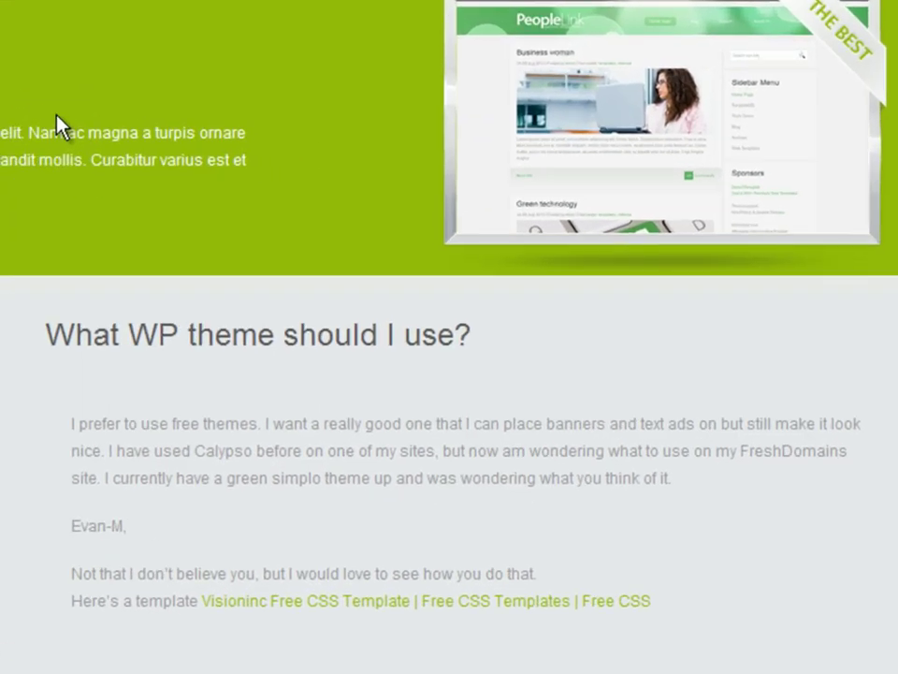